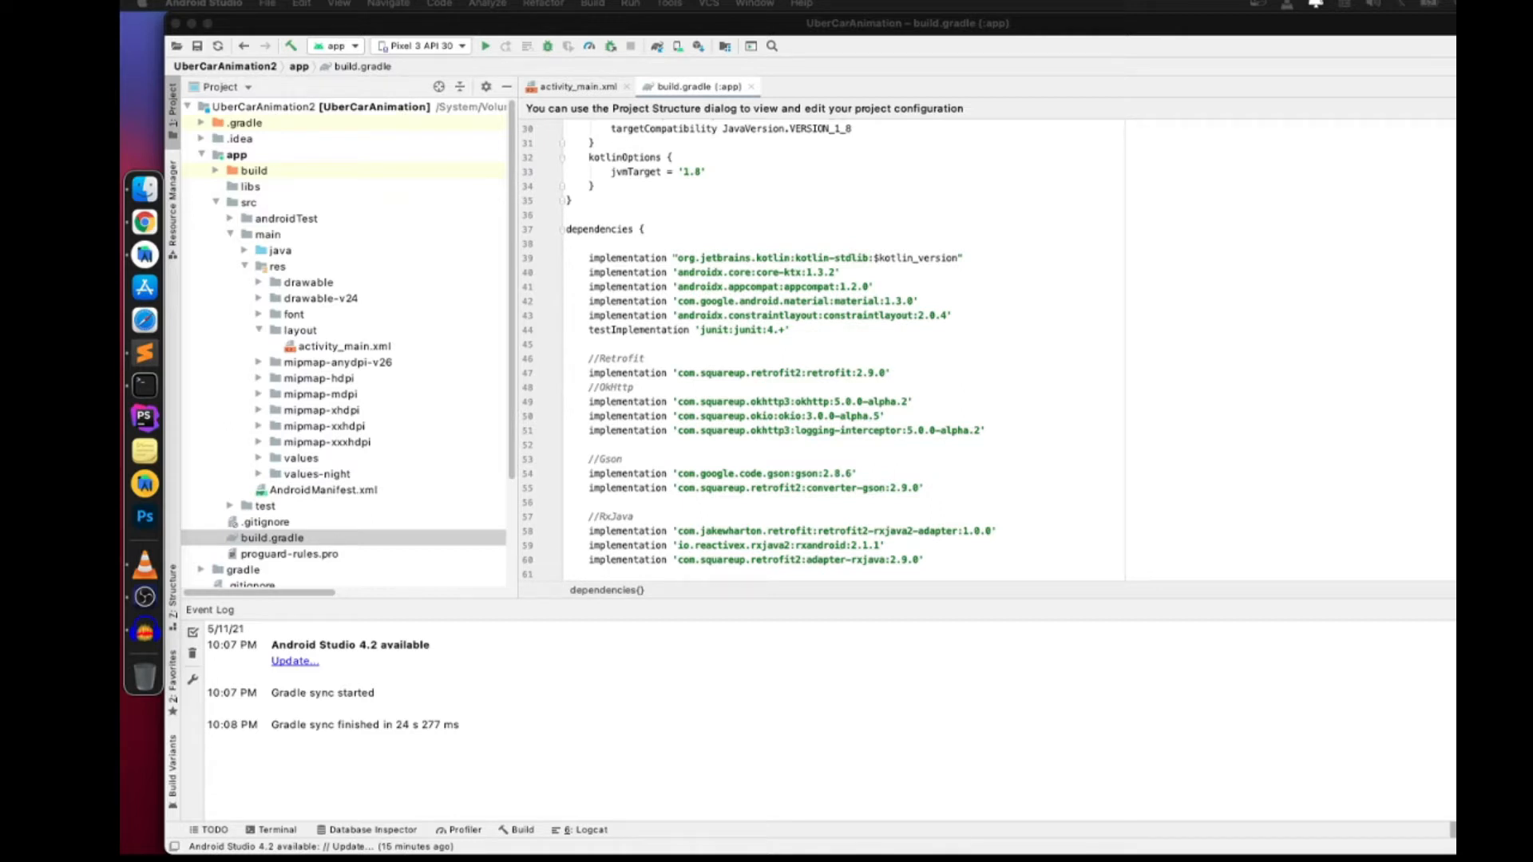
pyautogui.moveTo(1097, 483)
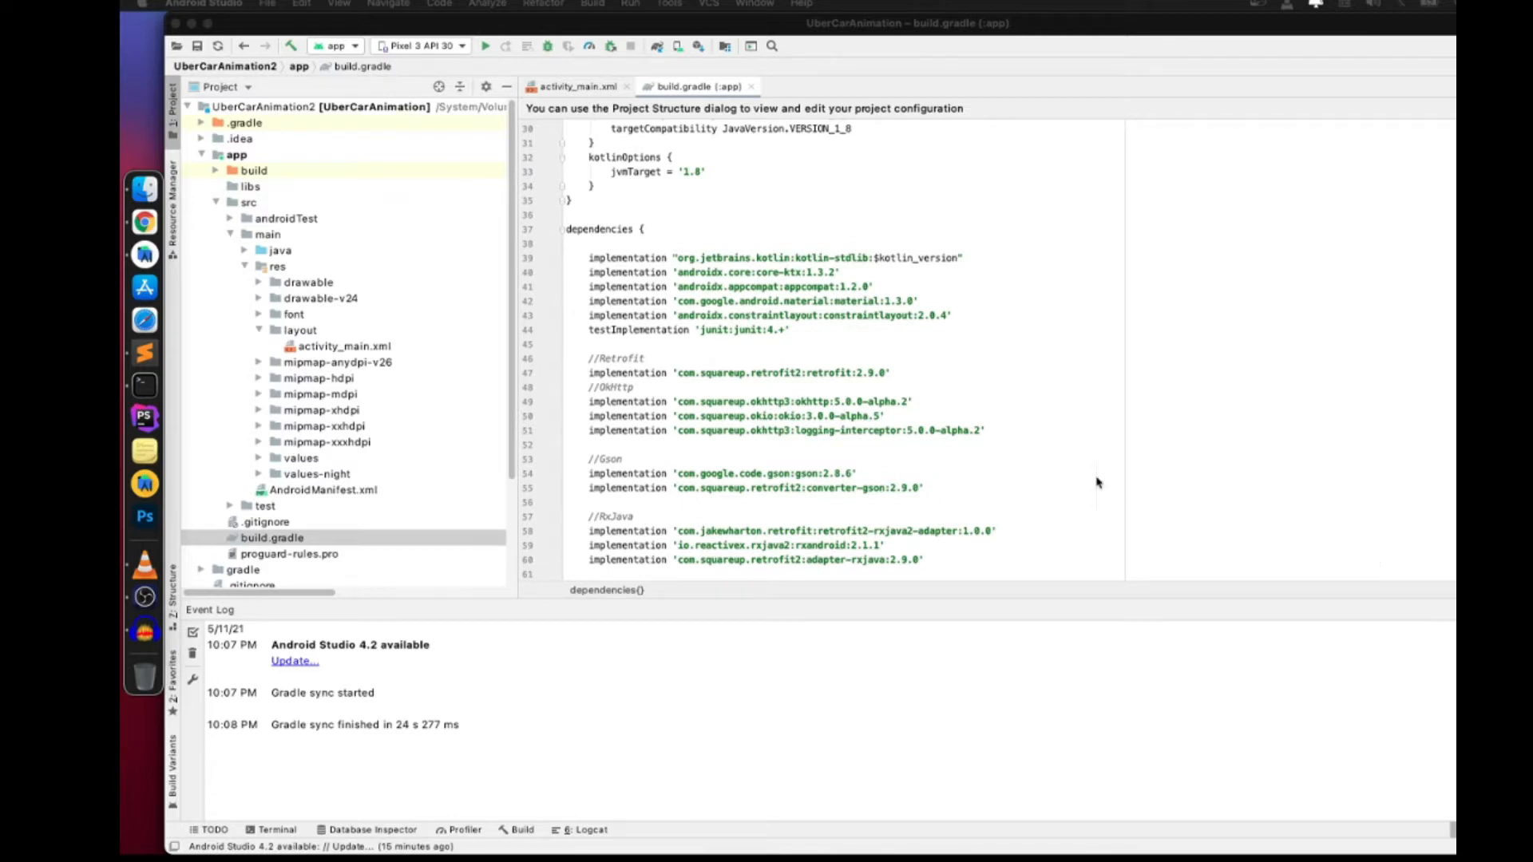
pyautogui.moveTo(1002, 471)
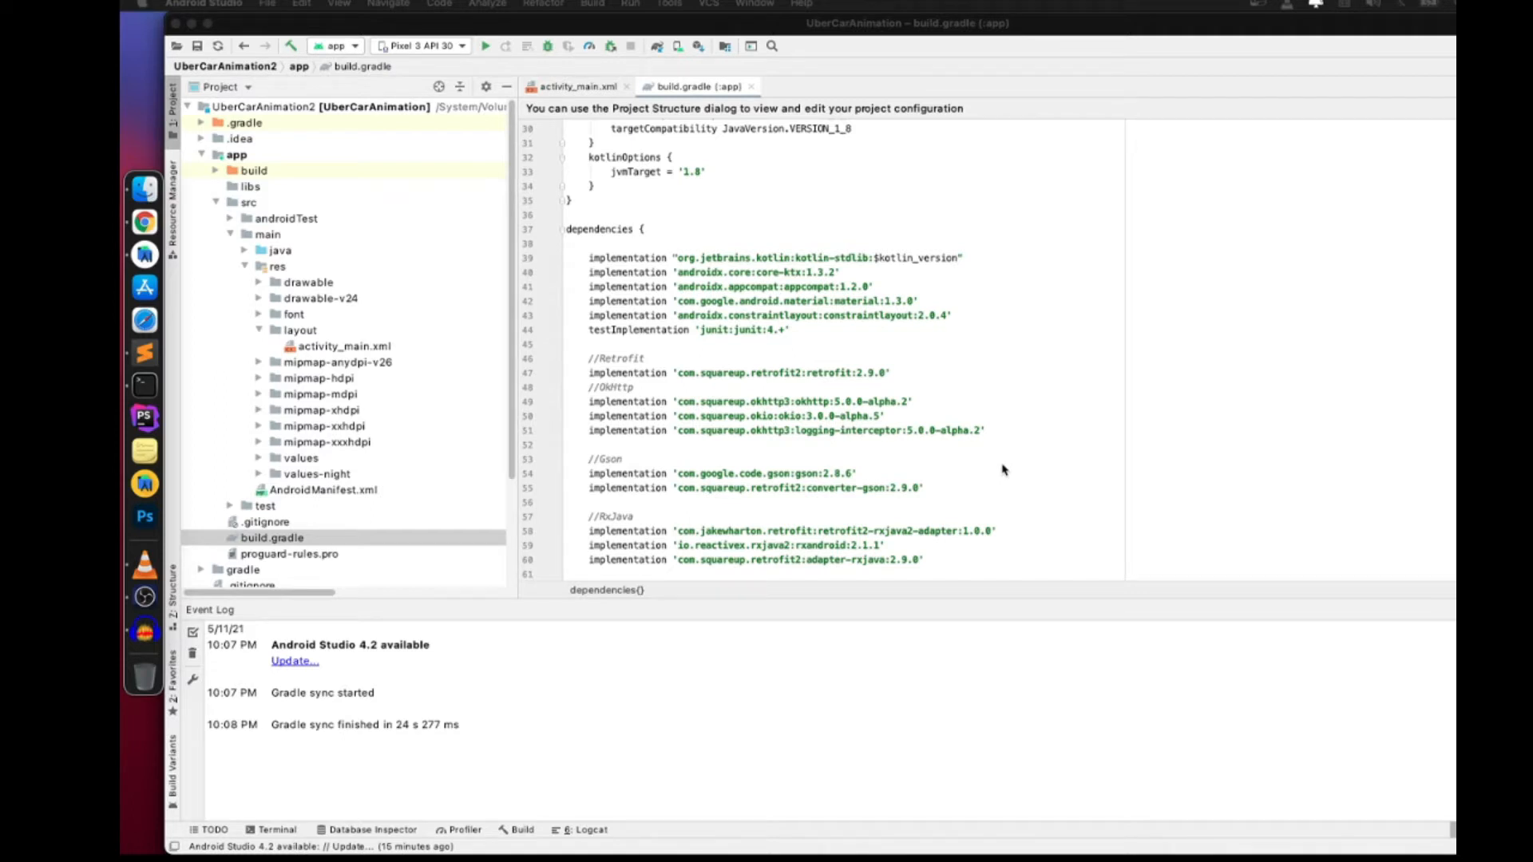
pyautogui.moveTo(987, 465)
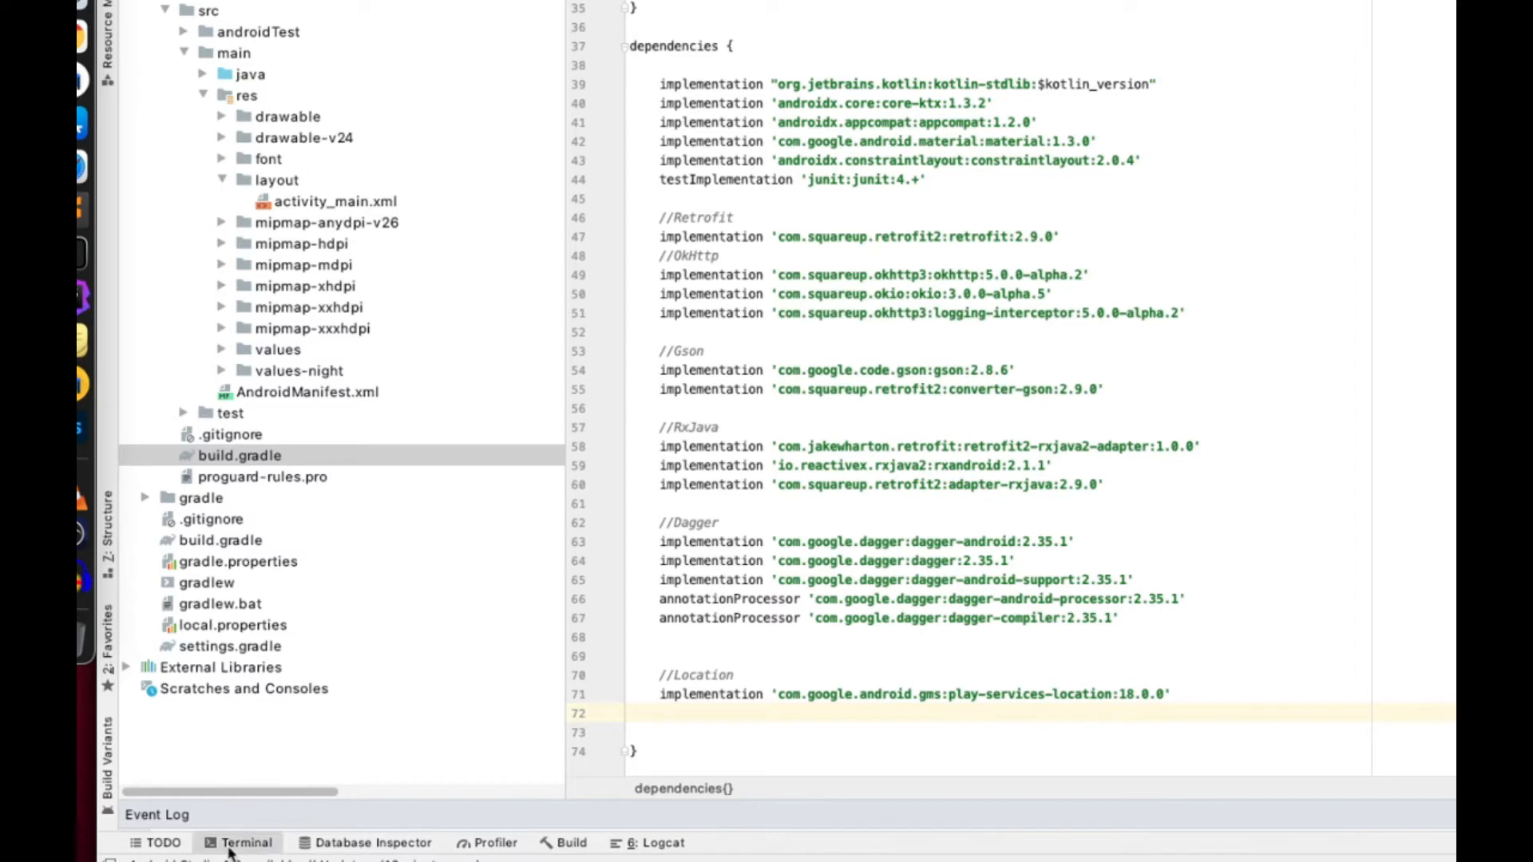
# Open the project terminal and enter './gradlew app:dependencies' without running it
pyautogui.click(245, 842)
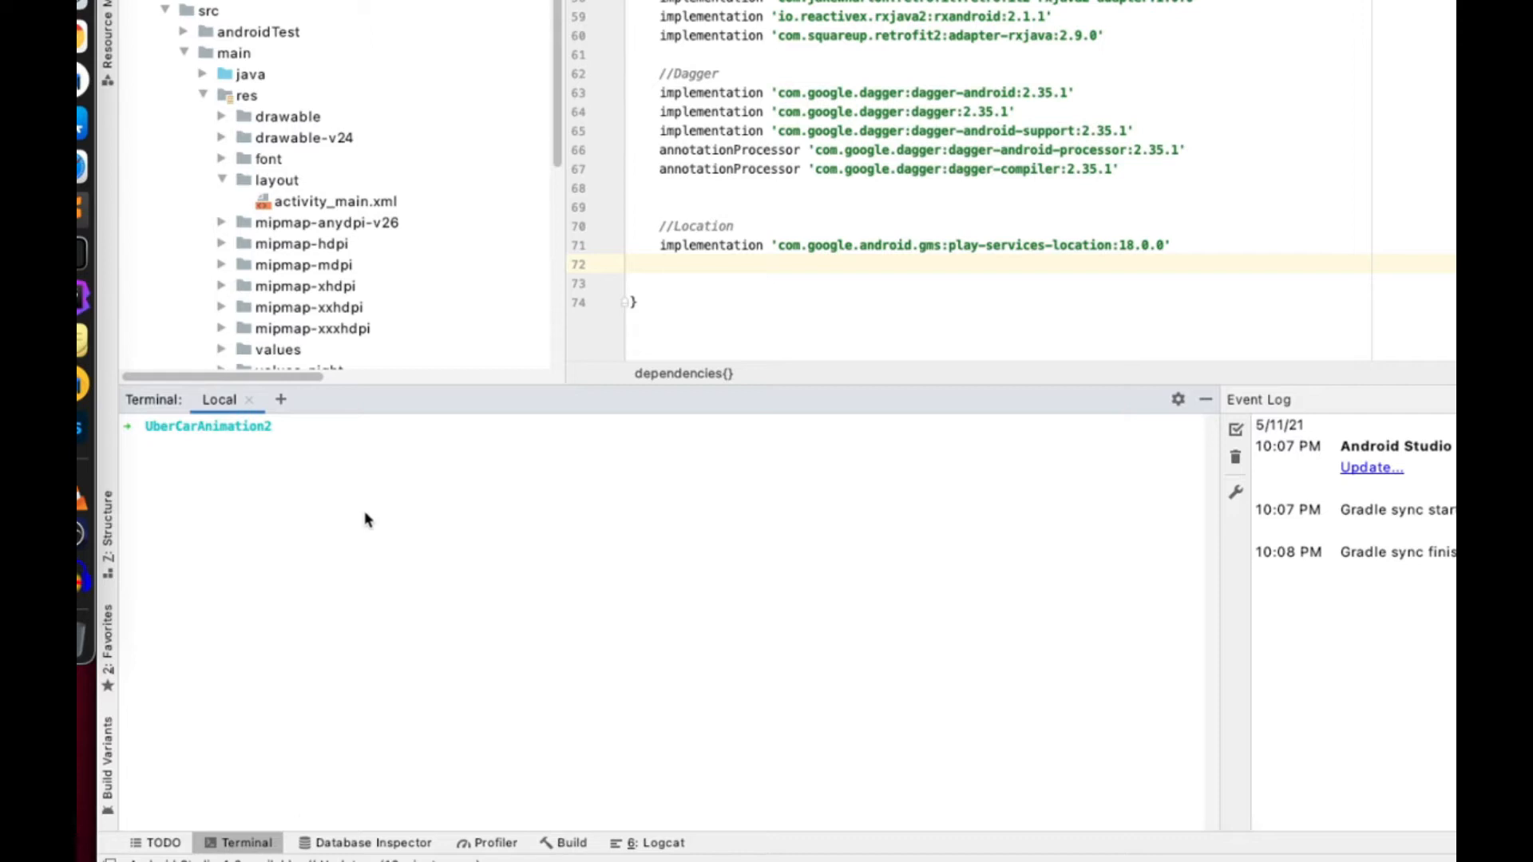
pyautogui.moveTo(265, 445)
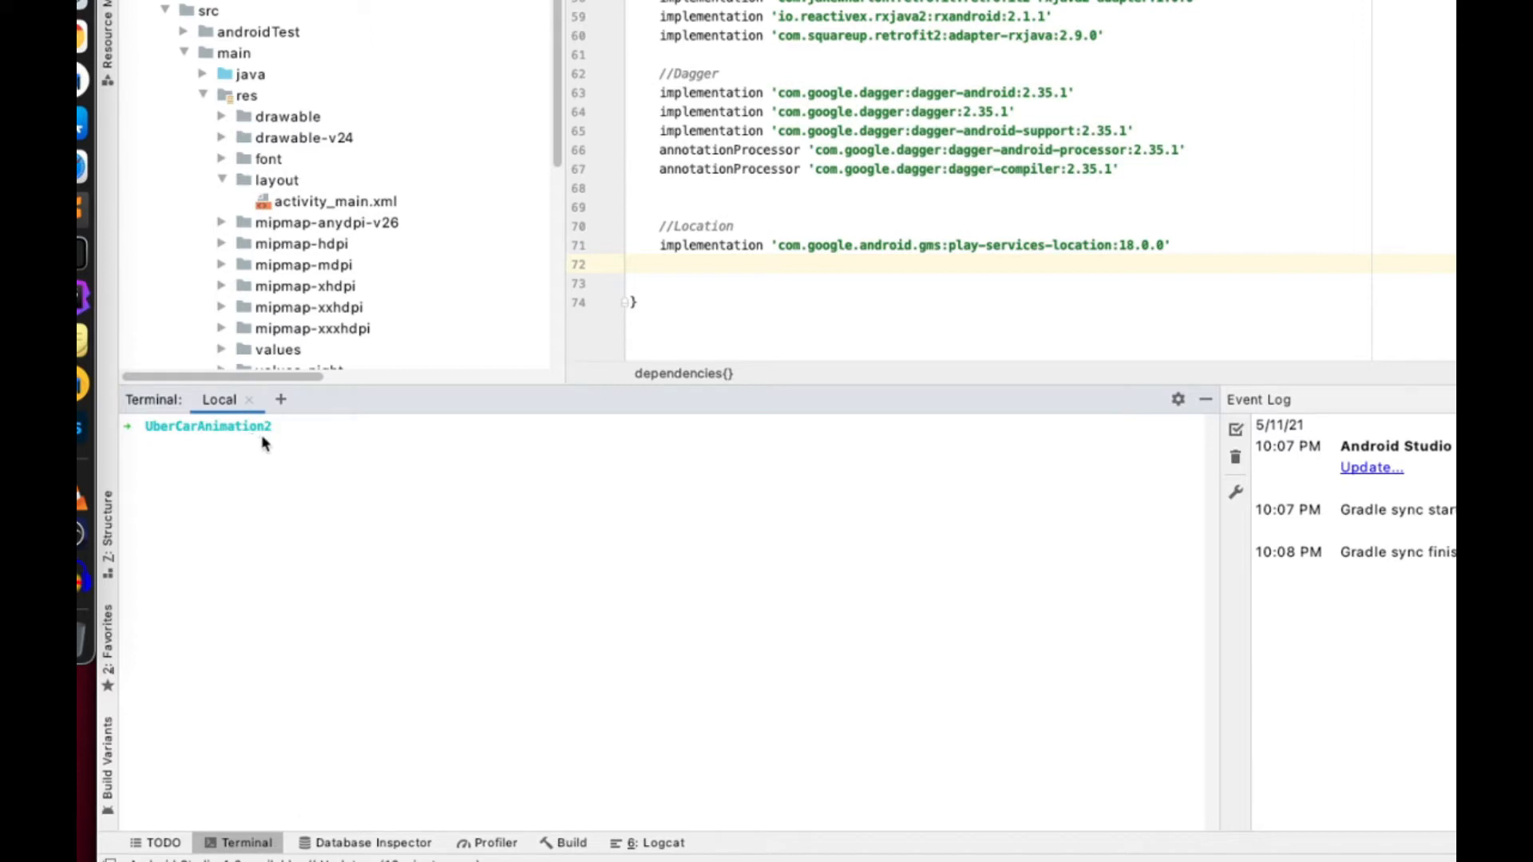
pyautogui.moveTo(291, 463)
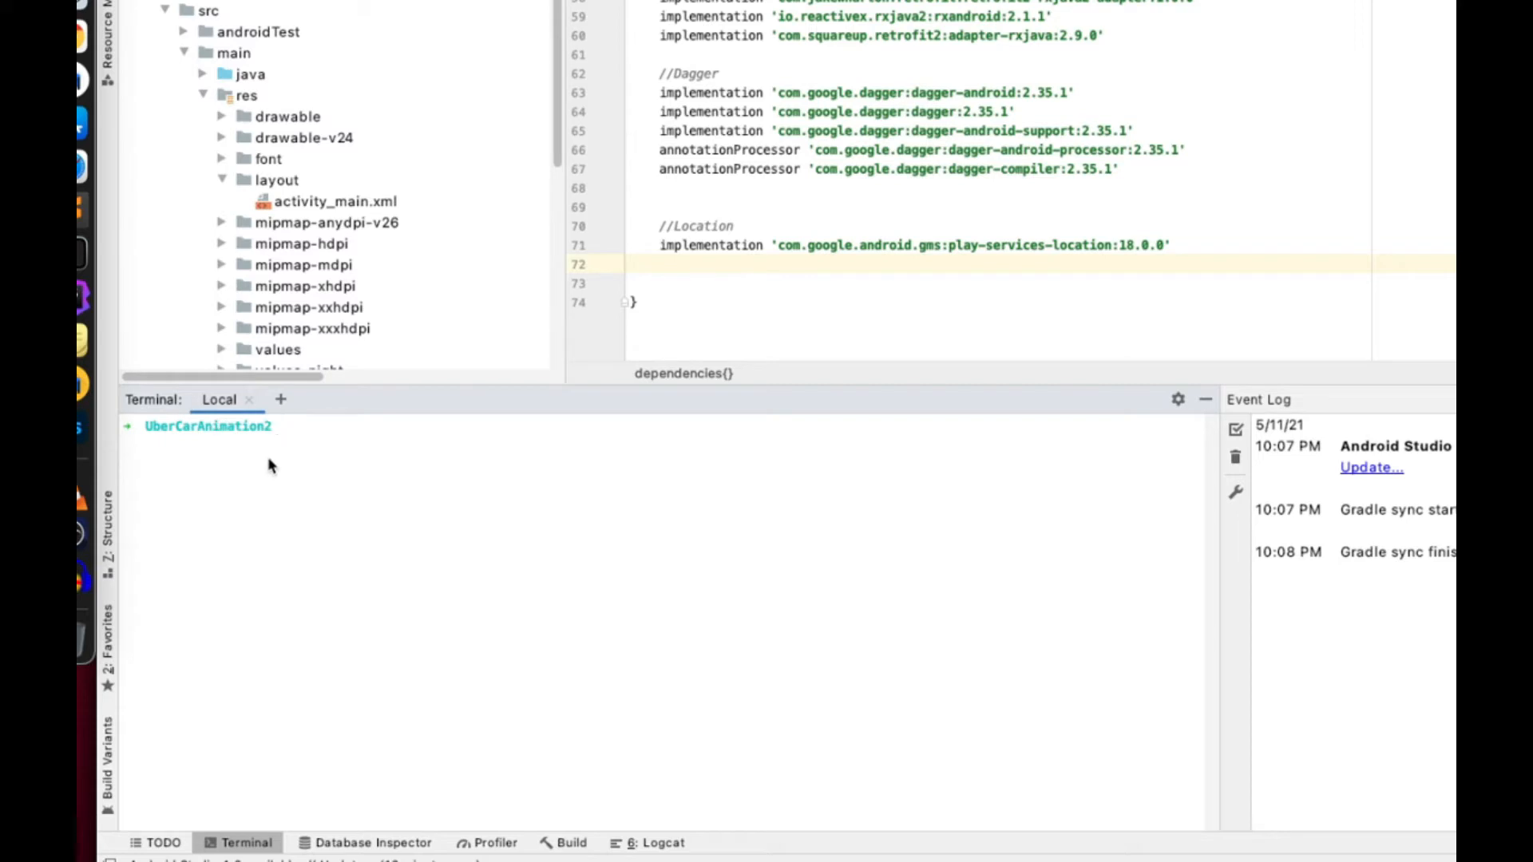
pyautogui.moveTo(343, 539)
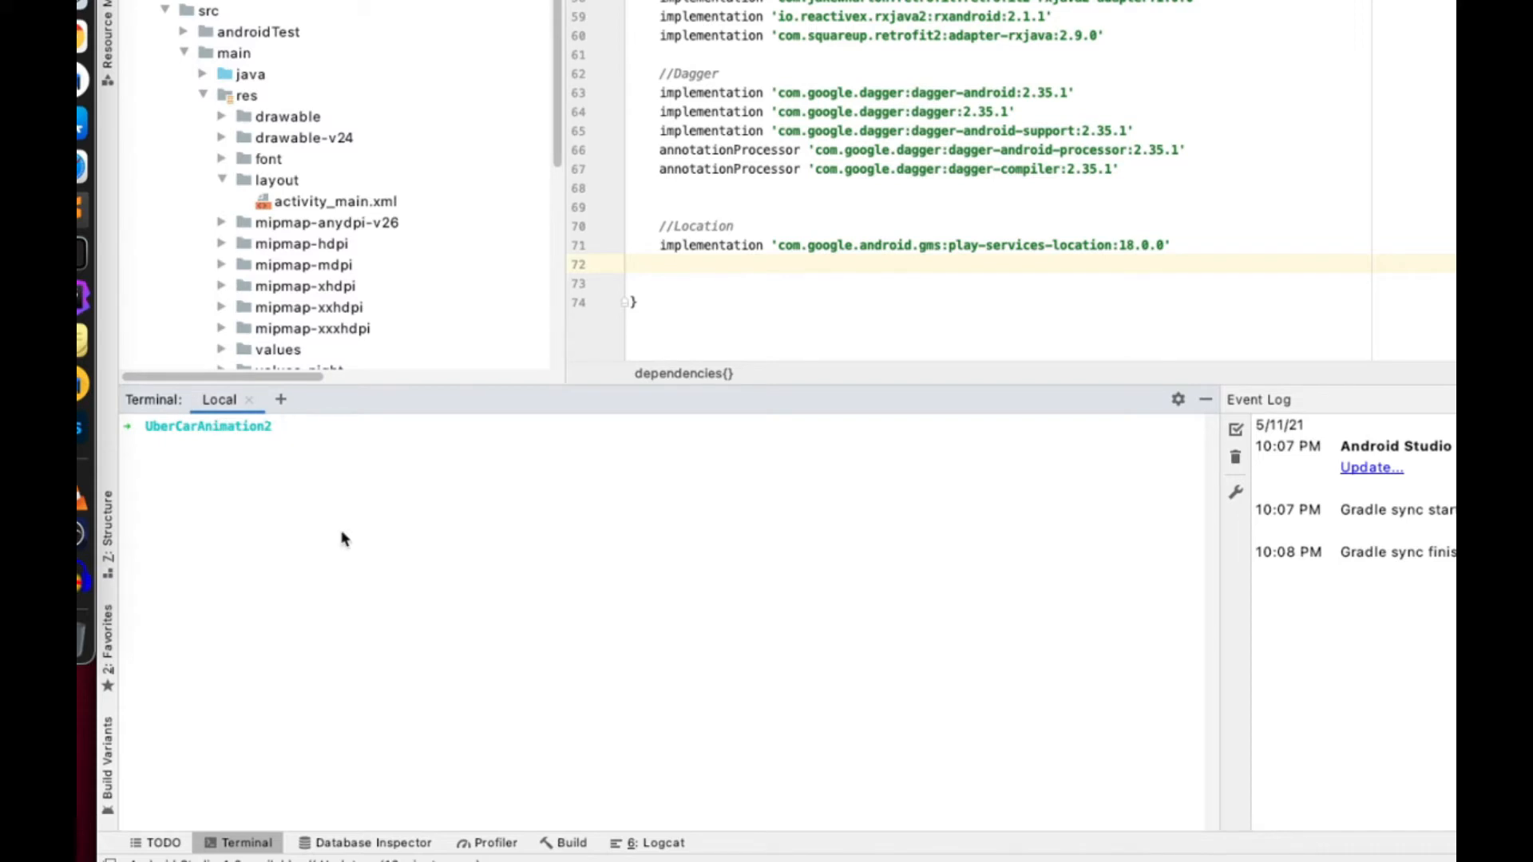
pyautogui.write('./gradlew app')
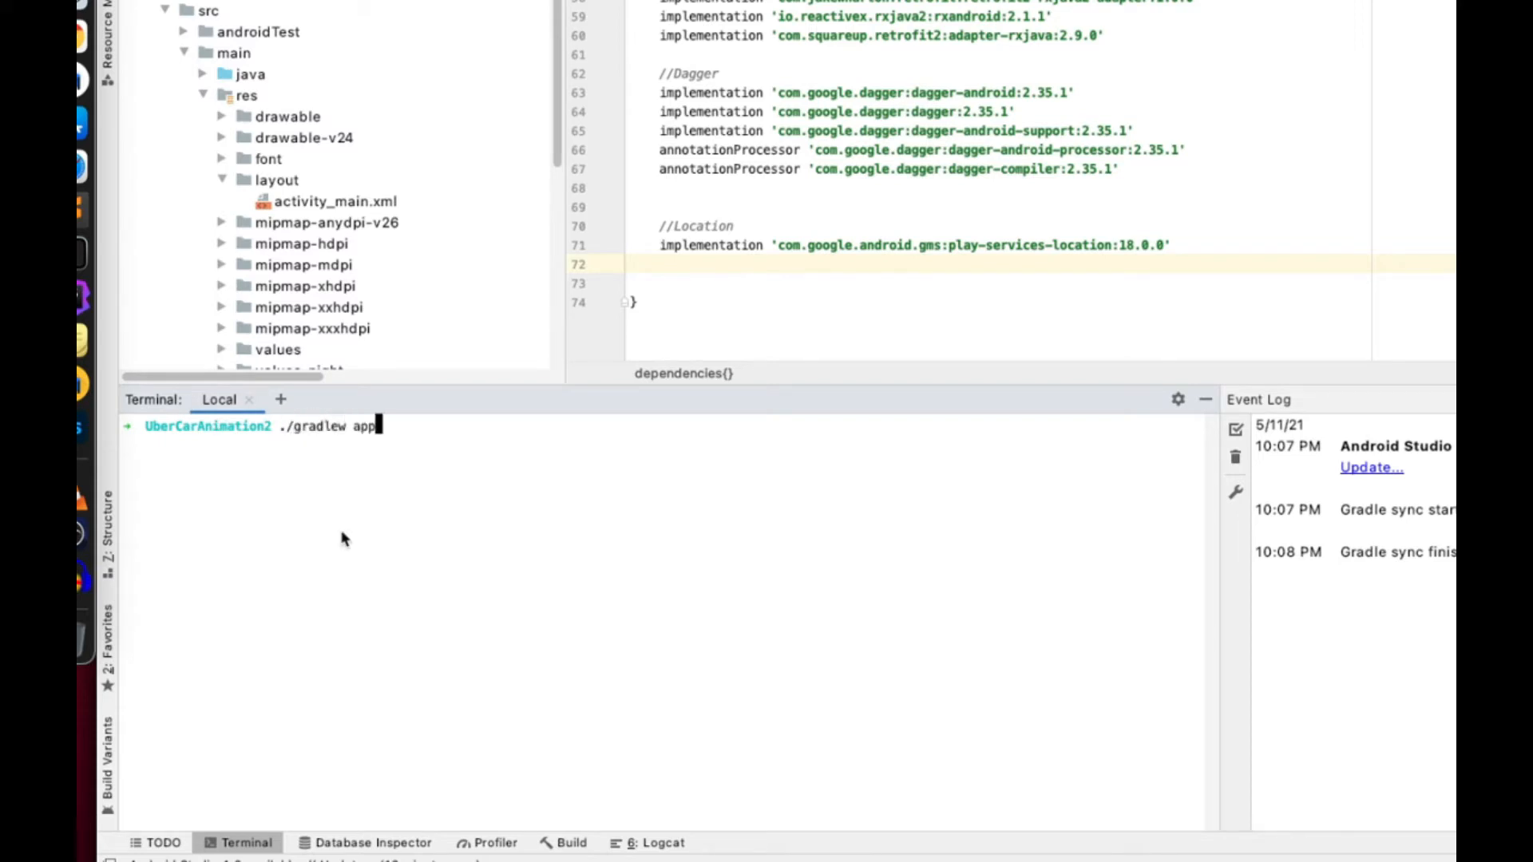
pyautogui.write(':dependencies')
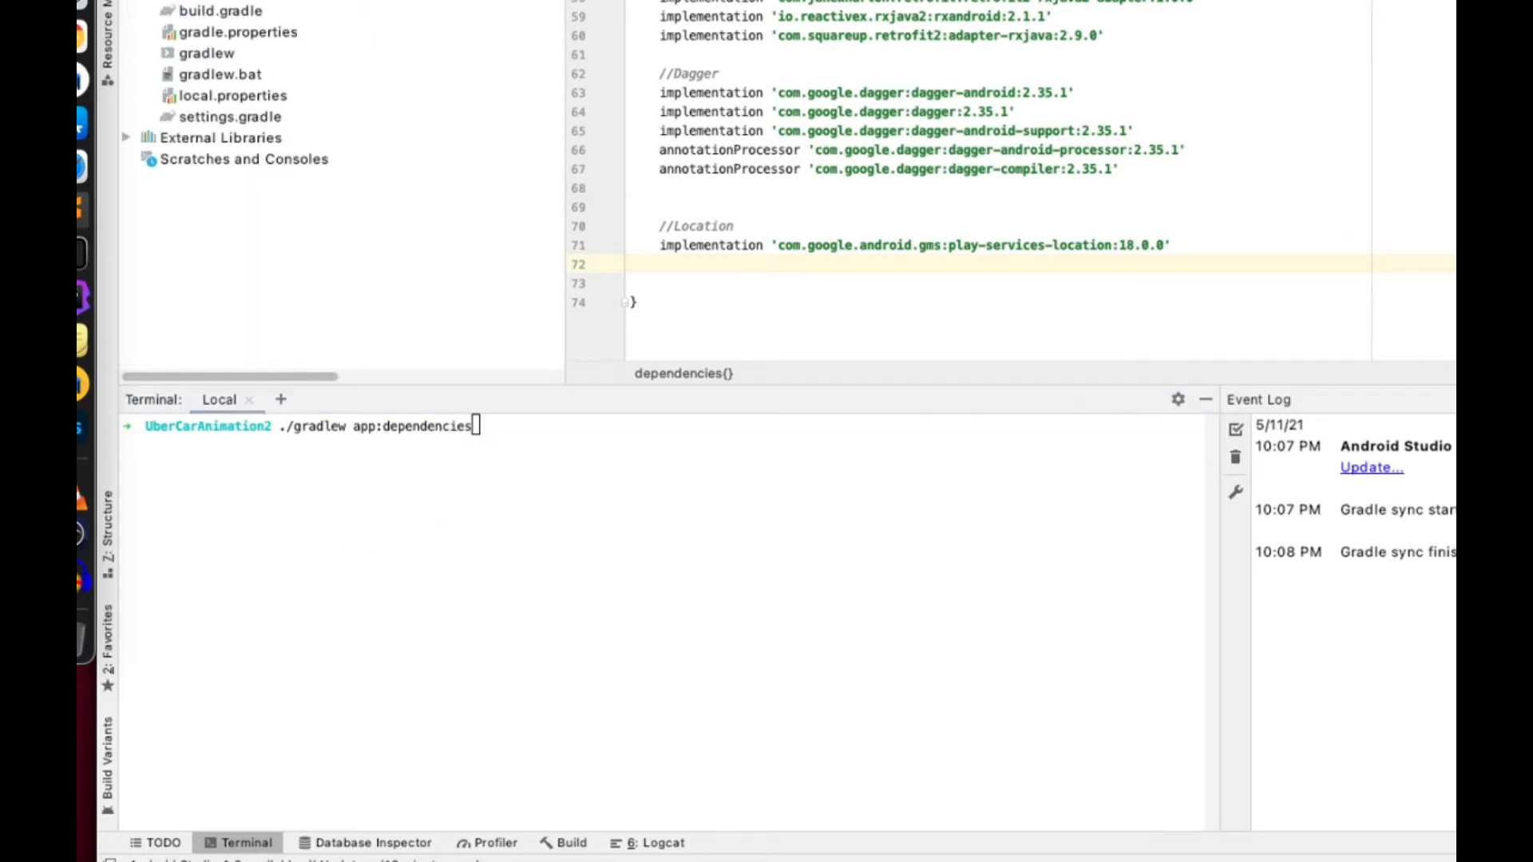
pyautogui.moveTo(379, 443)
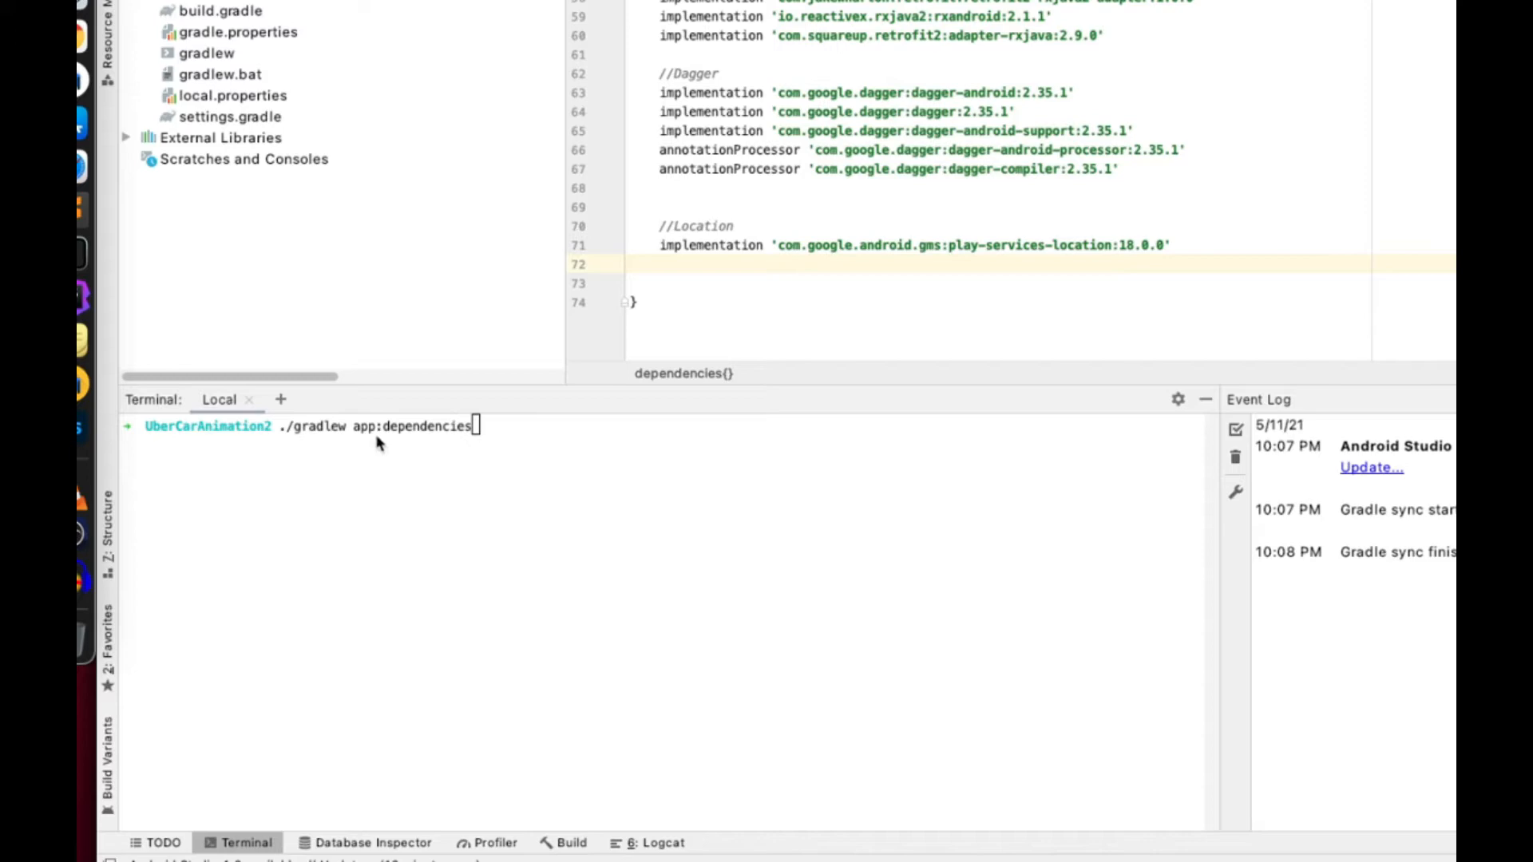
pyautogui.moveTo(379, 441)
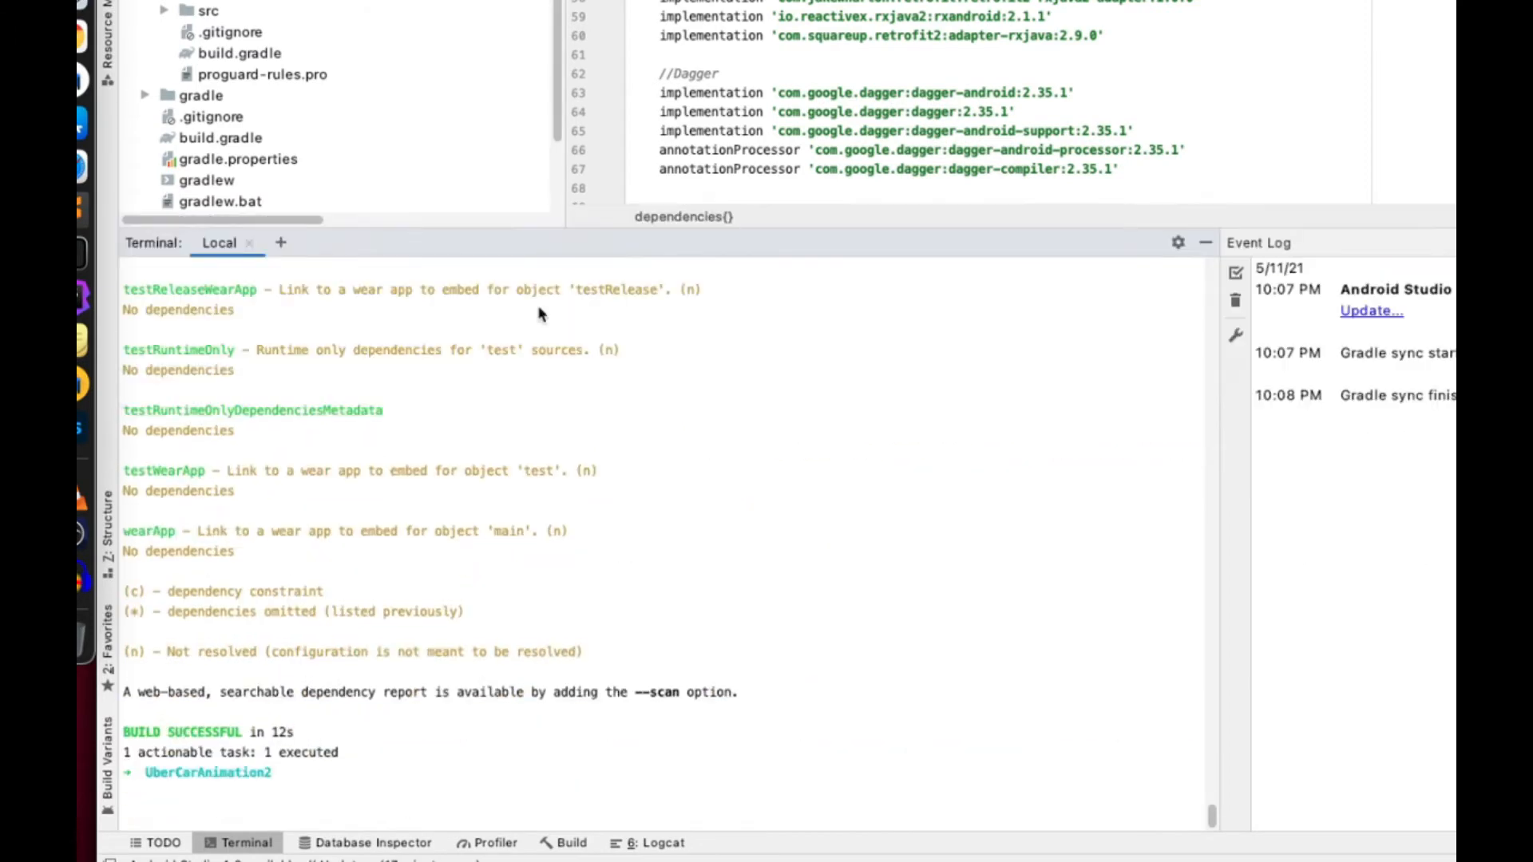
pyautogui.scroll(3)
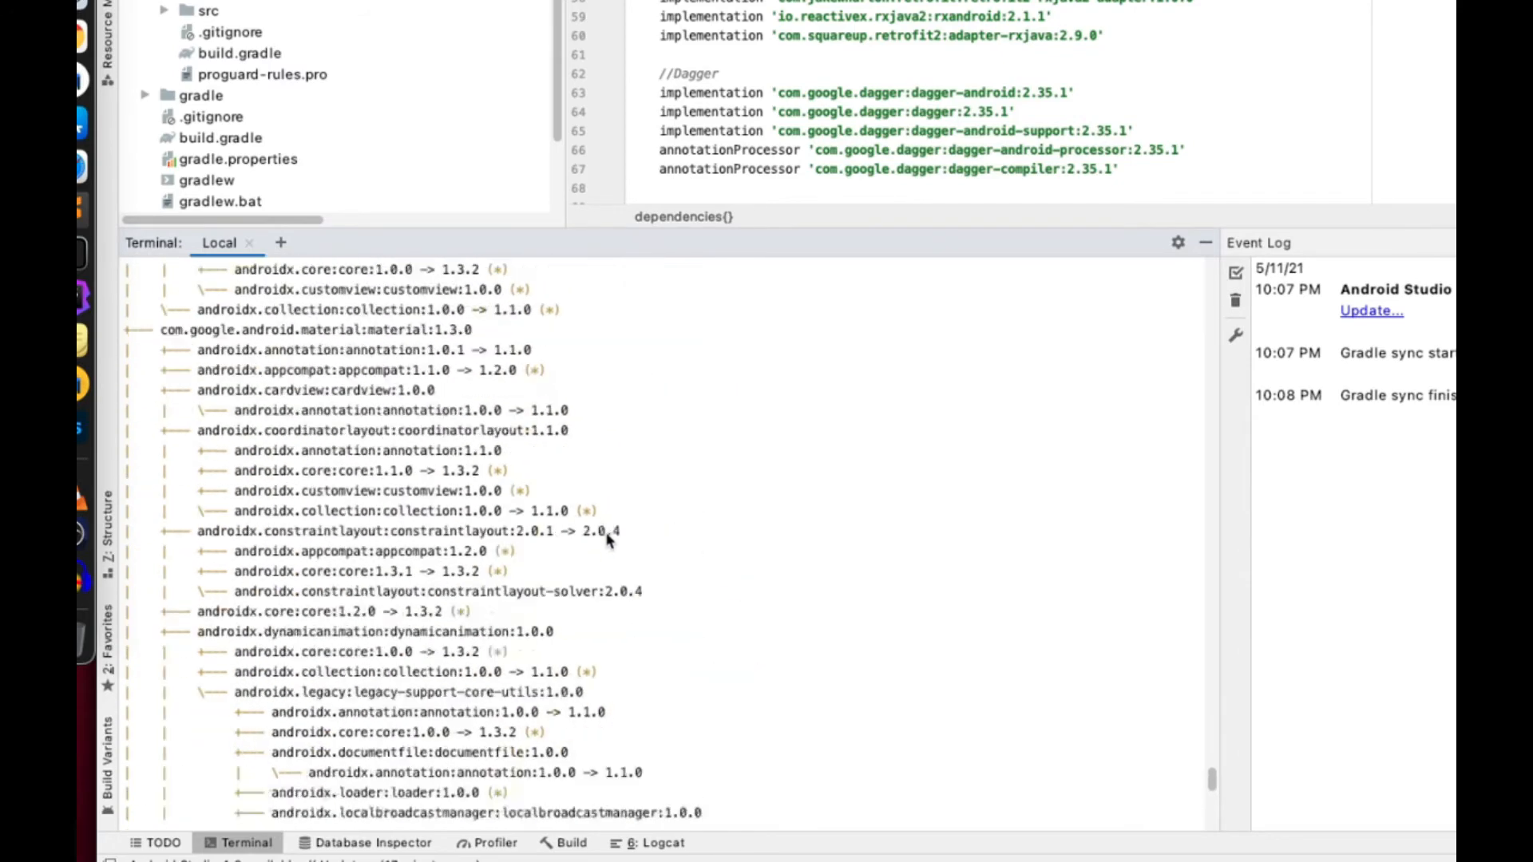
pyautogui.scroll(-3)
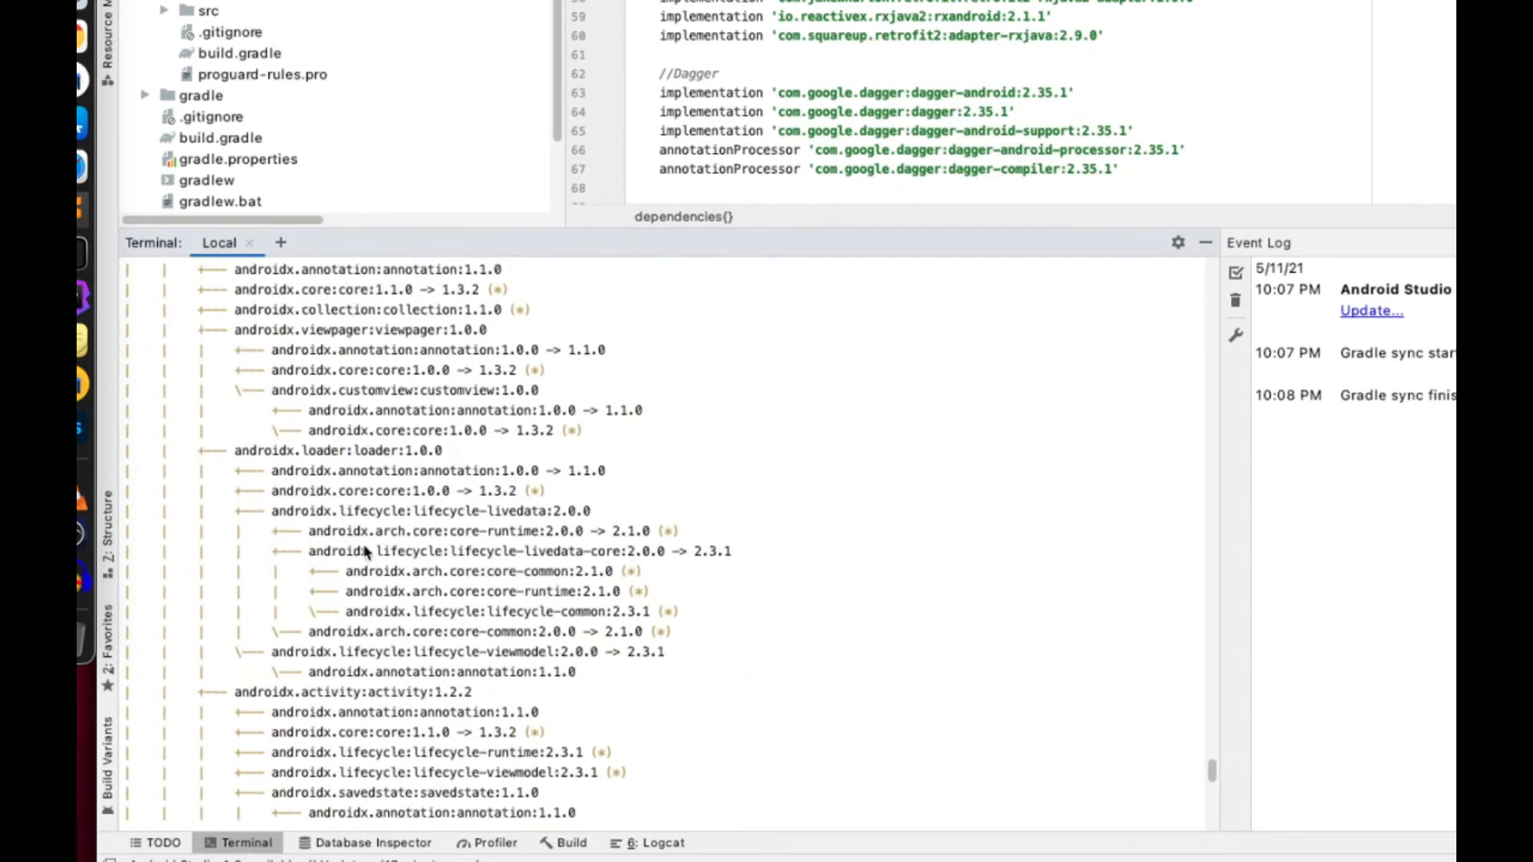
pyautogui.scroll(-3)
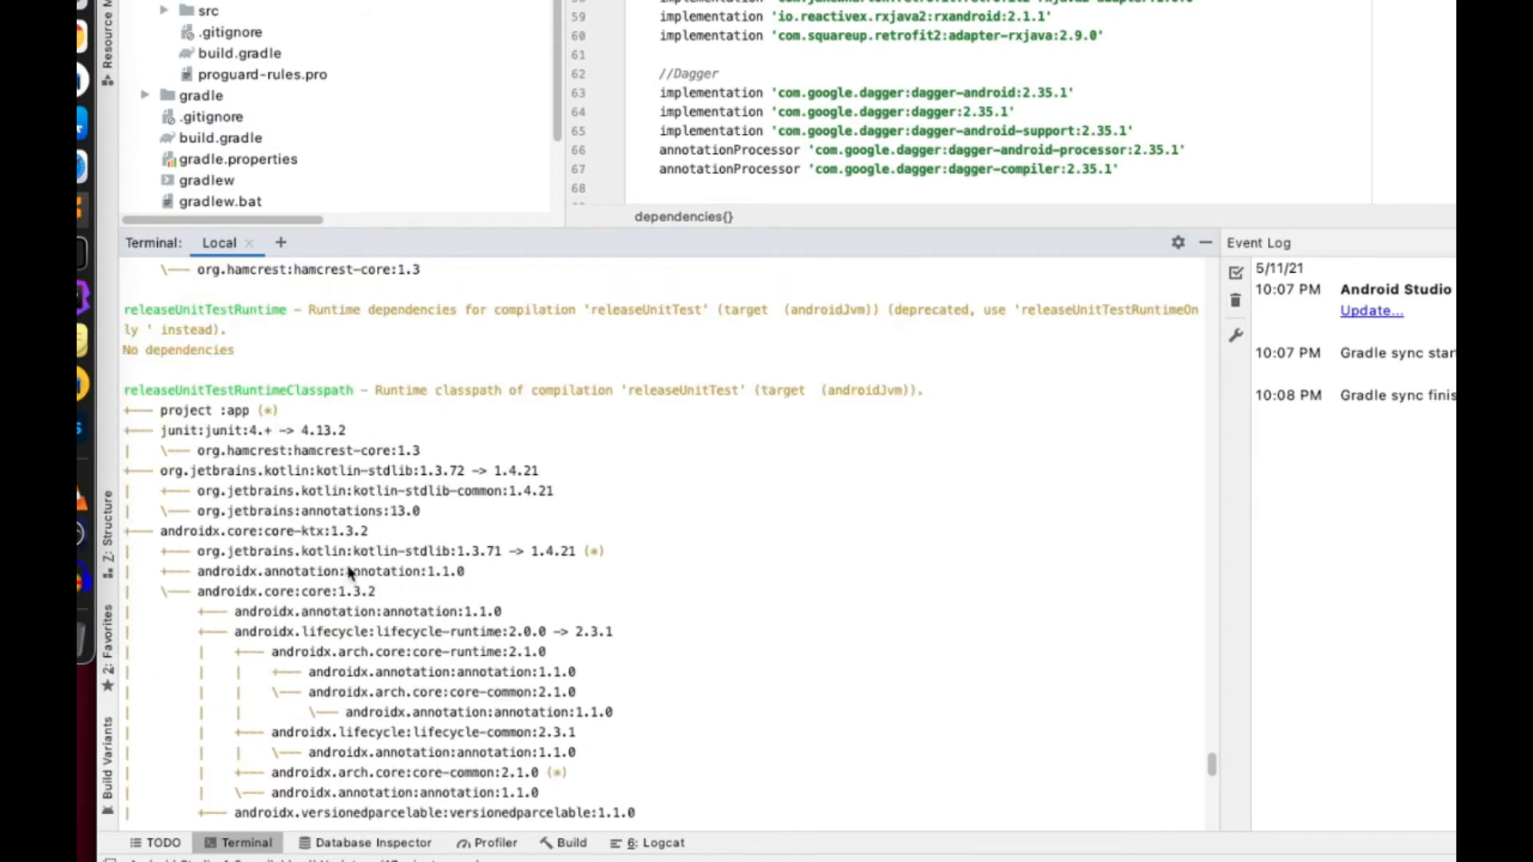
pyautogui.scroll(-3)
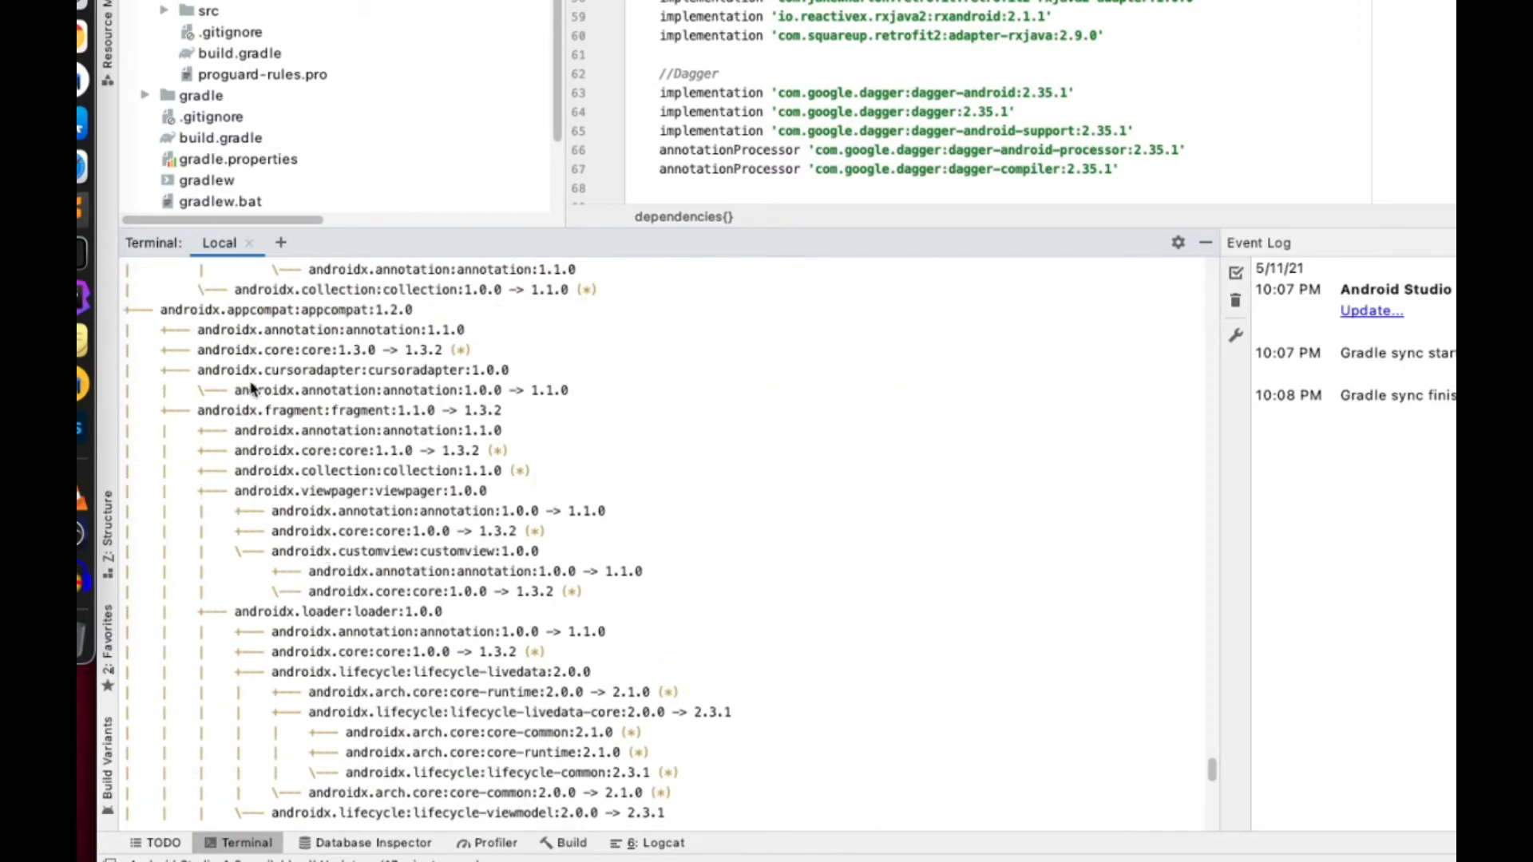
pyautogui.scroll(-3)
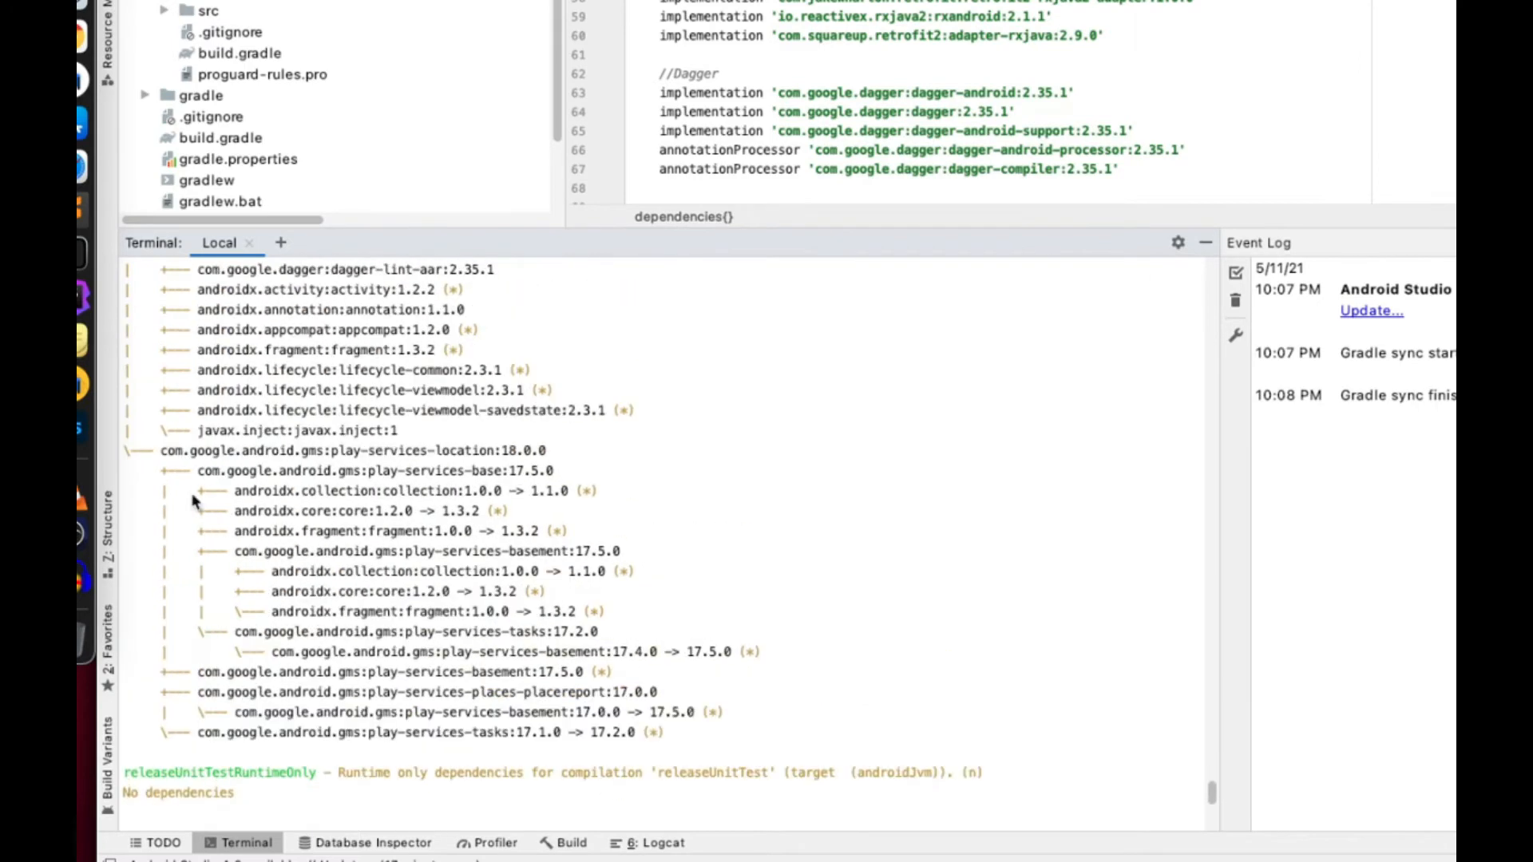
pyautogui.moveTo(469, 454)
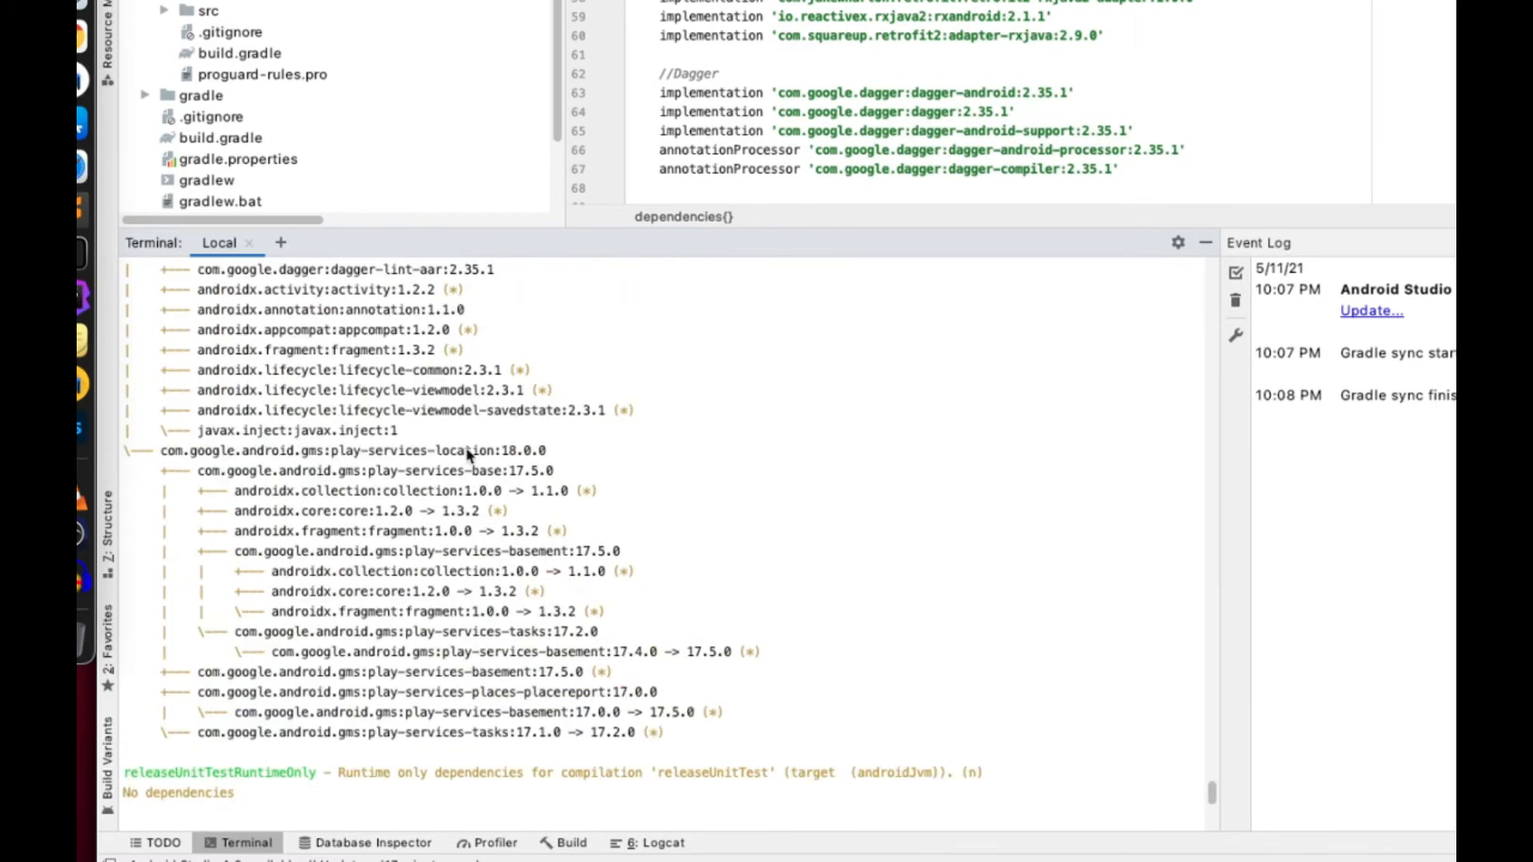
pyautogui.moveTo(332, 491)
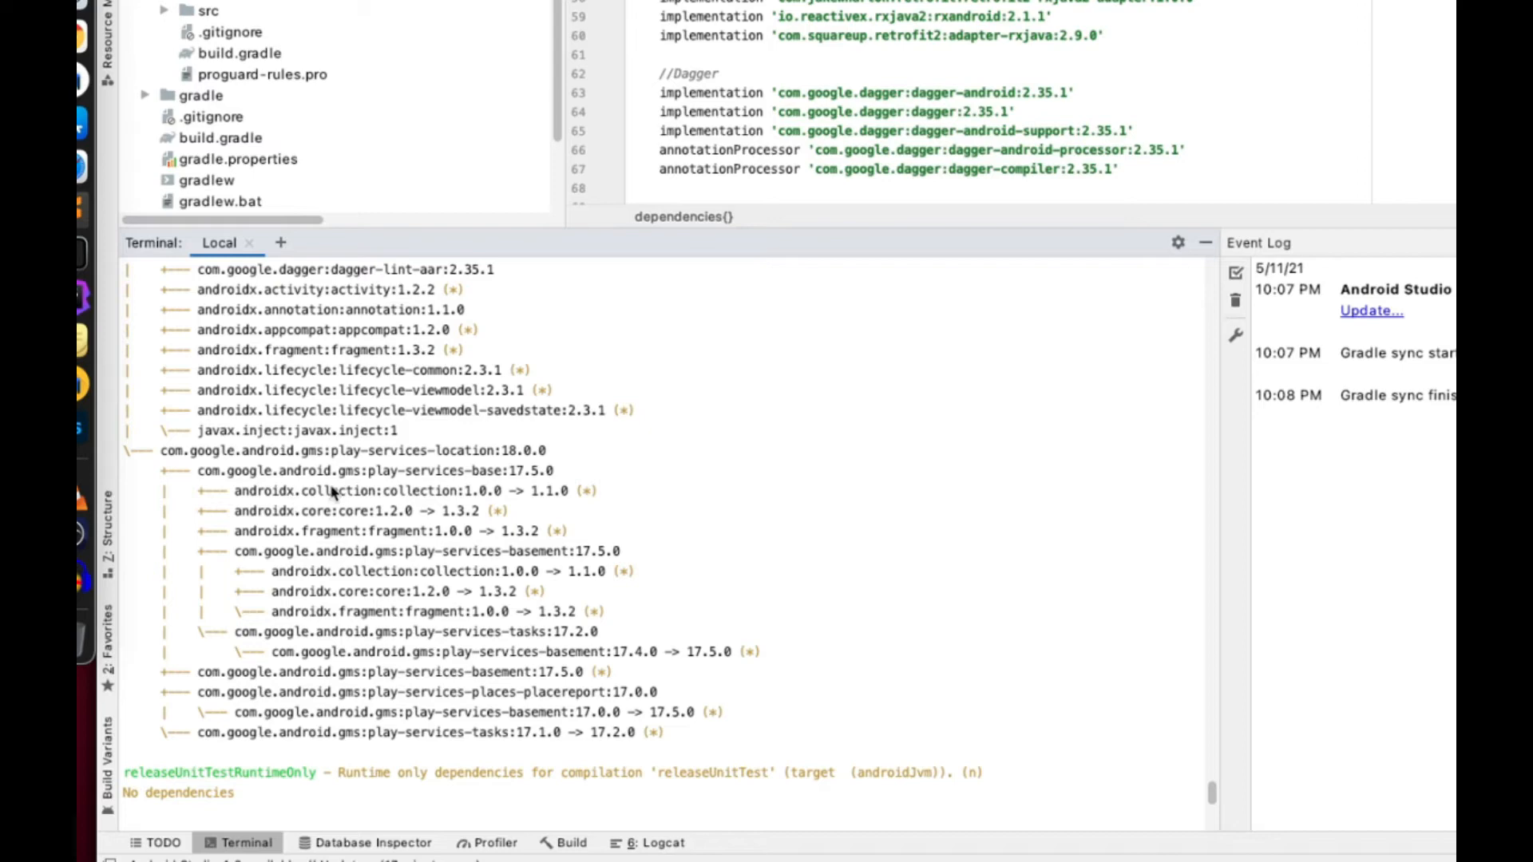
pyautogui.moveTo(526, 491)
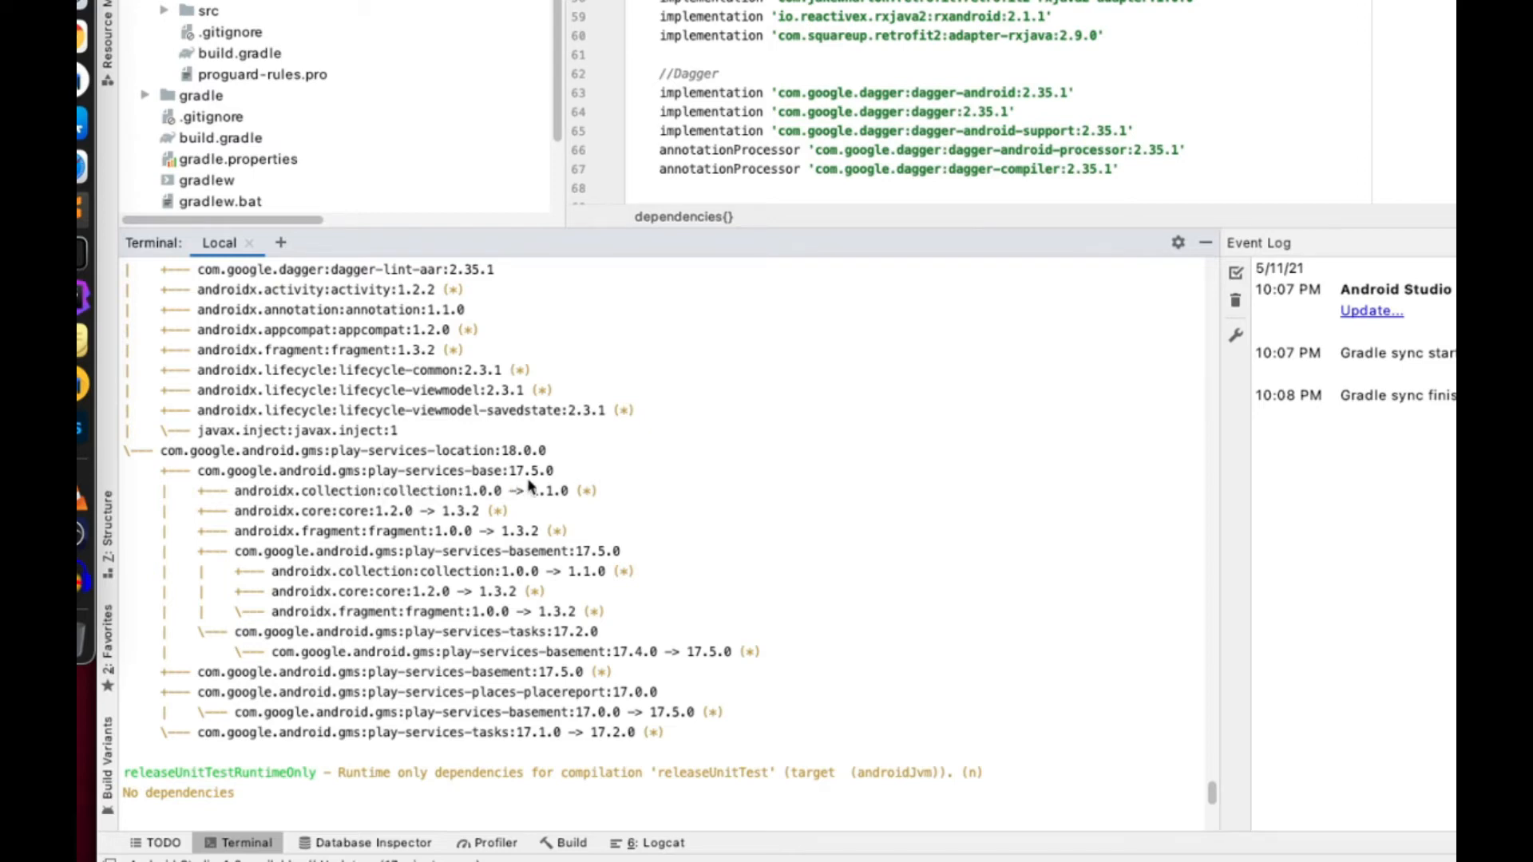
pyautogui.moveTo(239, 547)
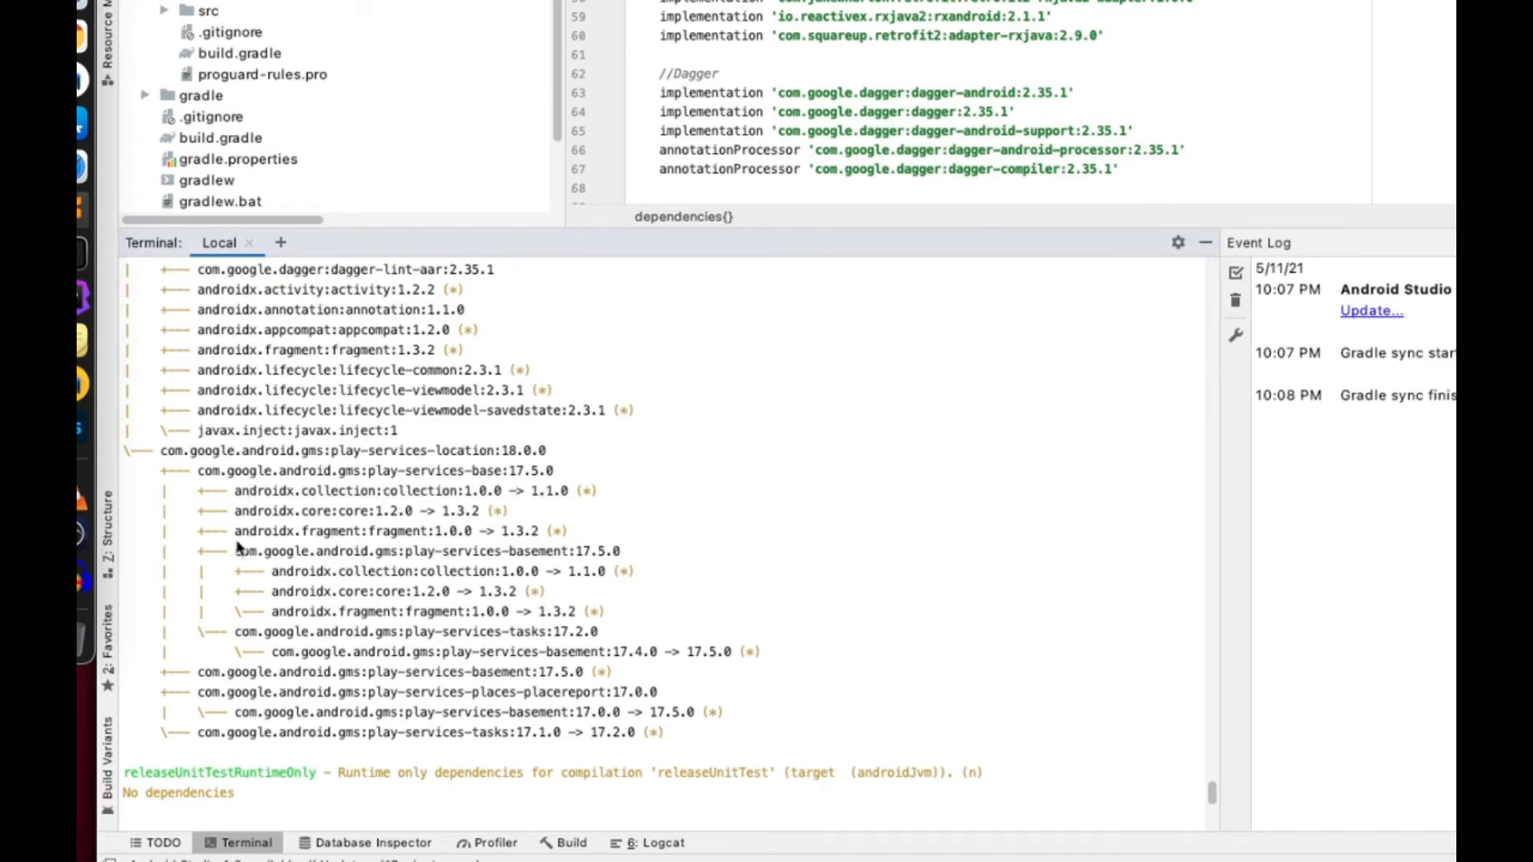
pyautogui.scroll(3)
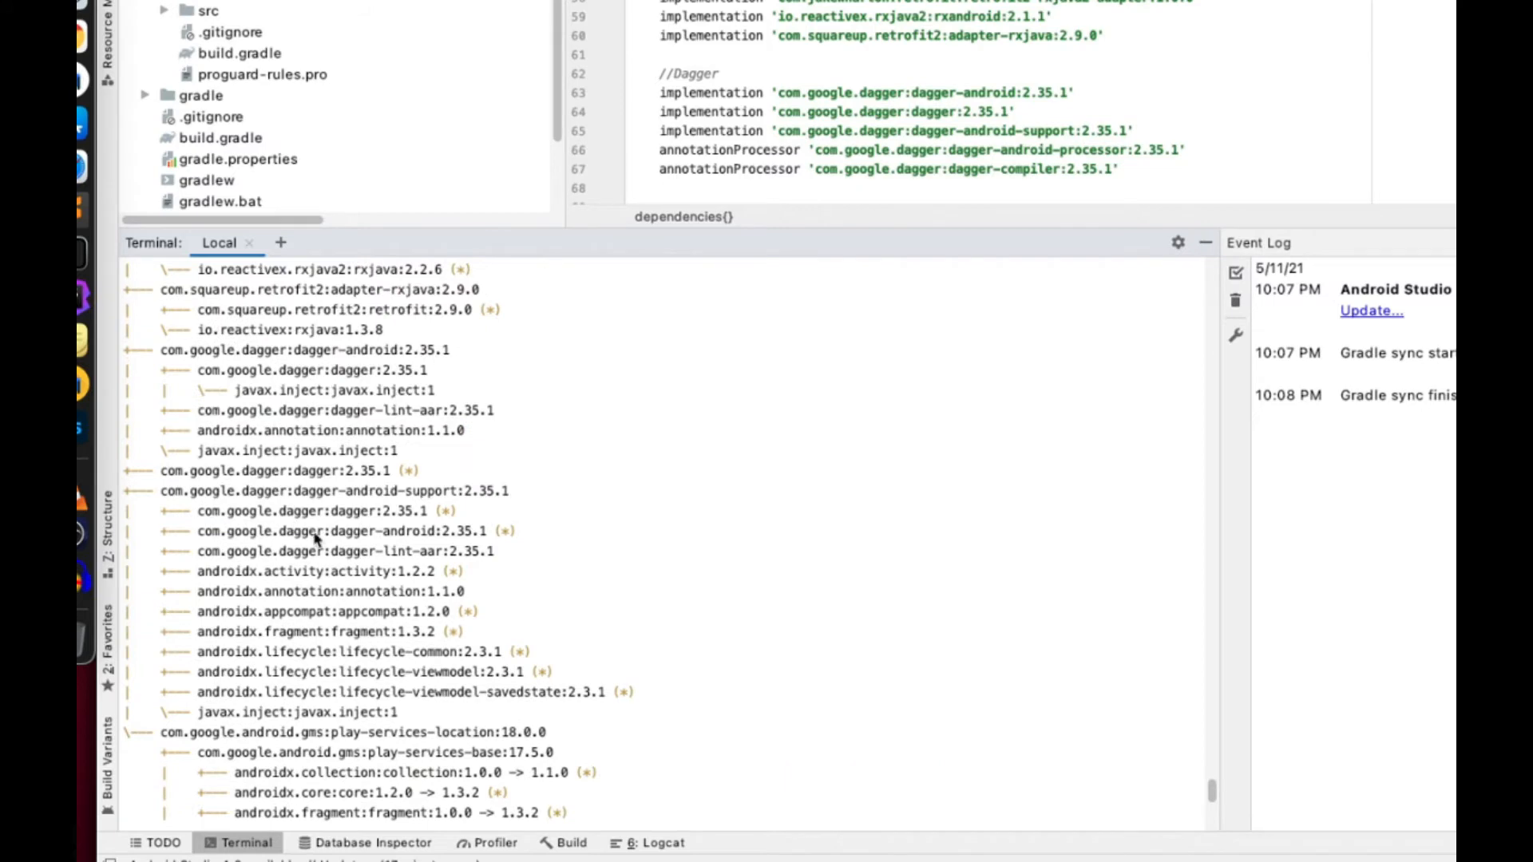
pyautogui.moveTo(289, 501)
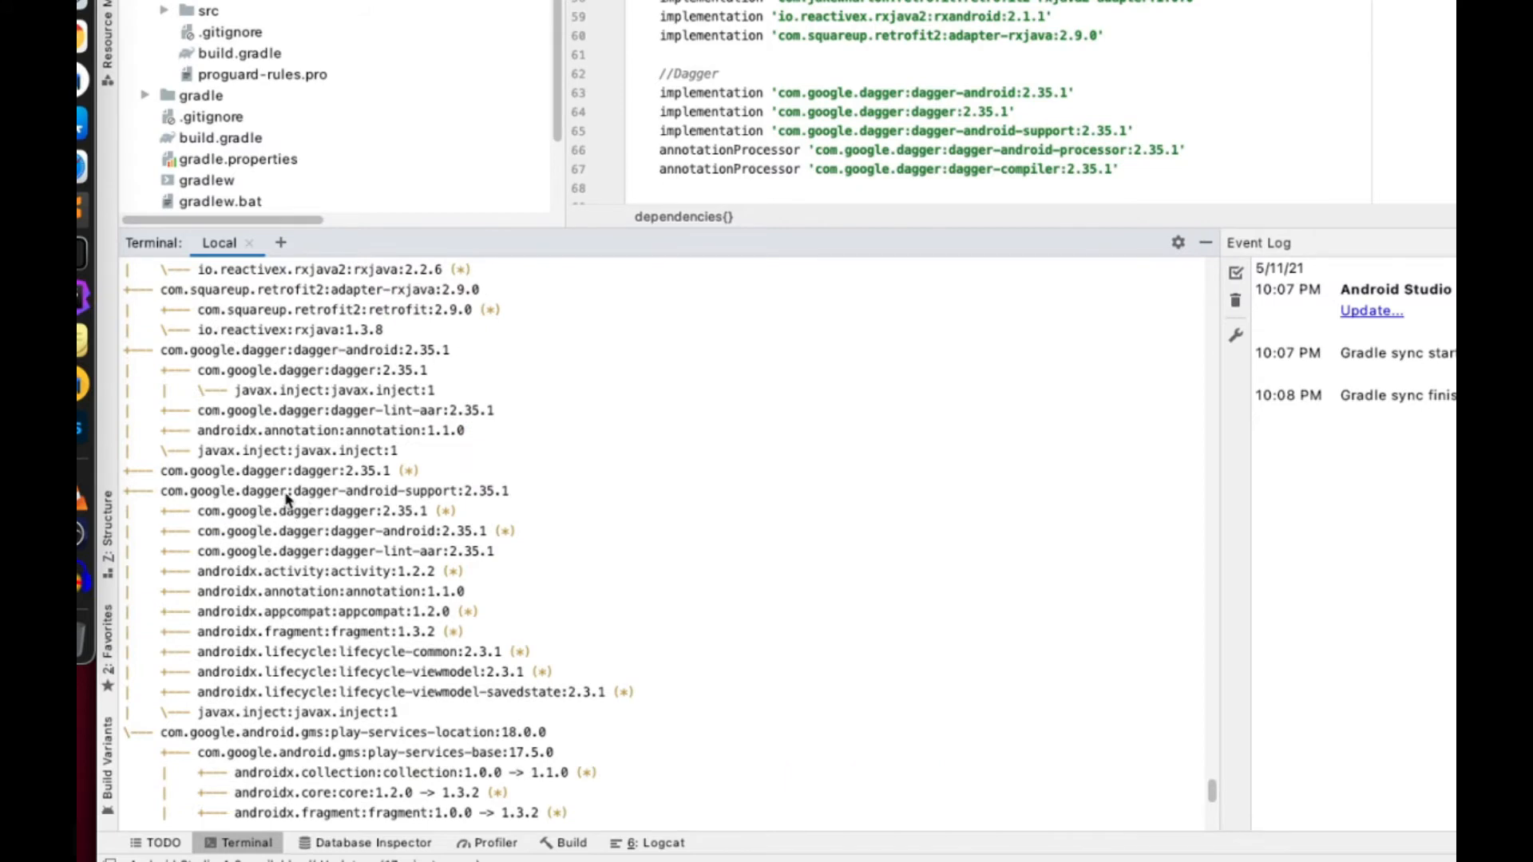
pyautogui.scroll(3)
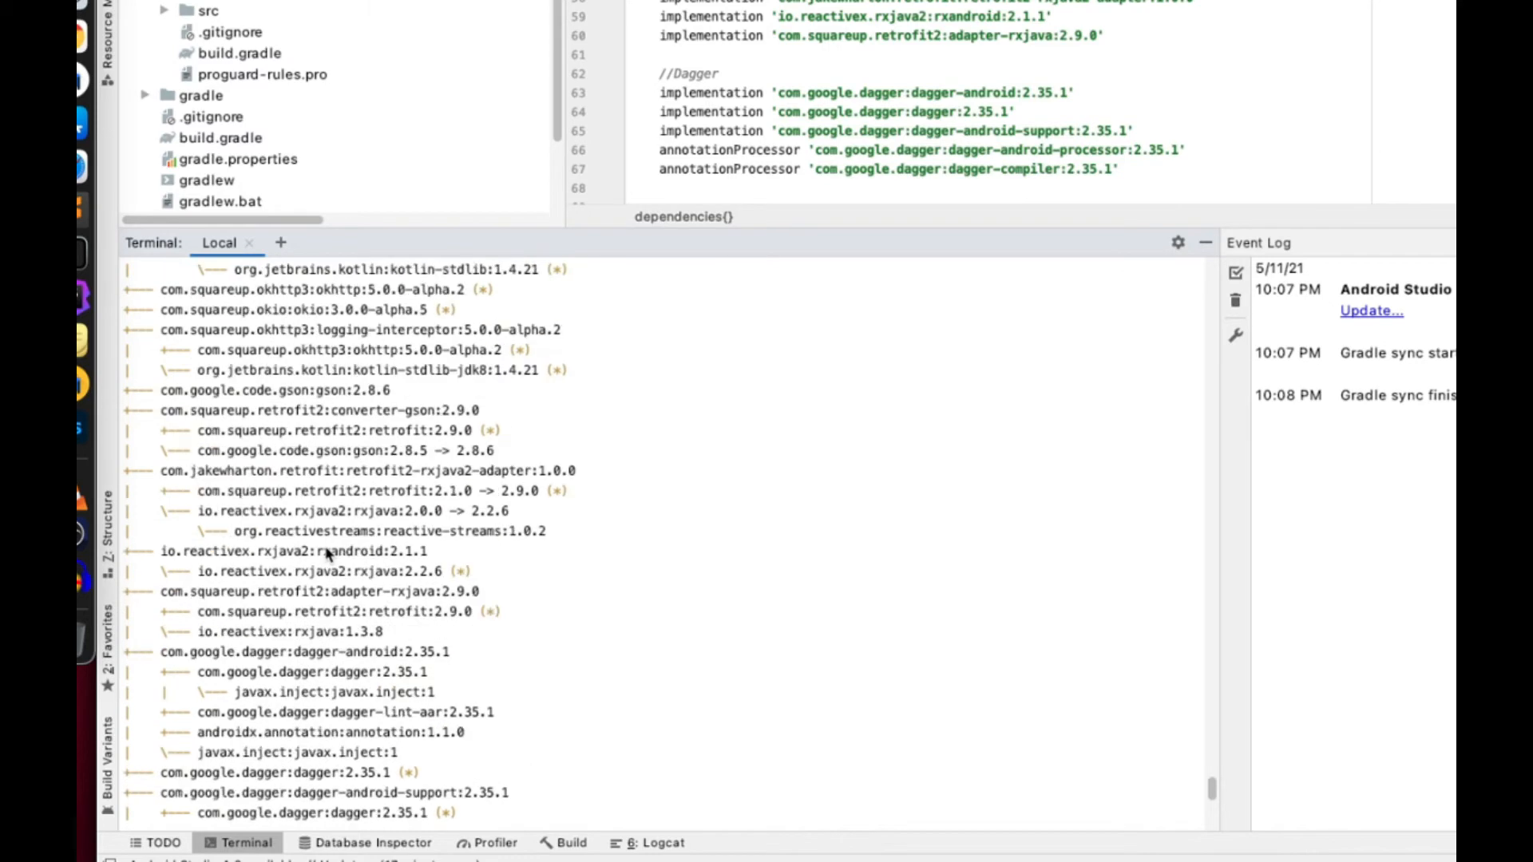
pyautogui.scroll(3)
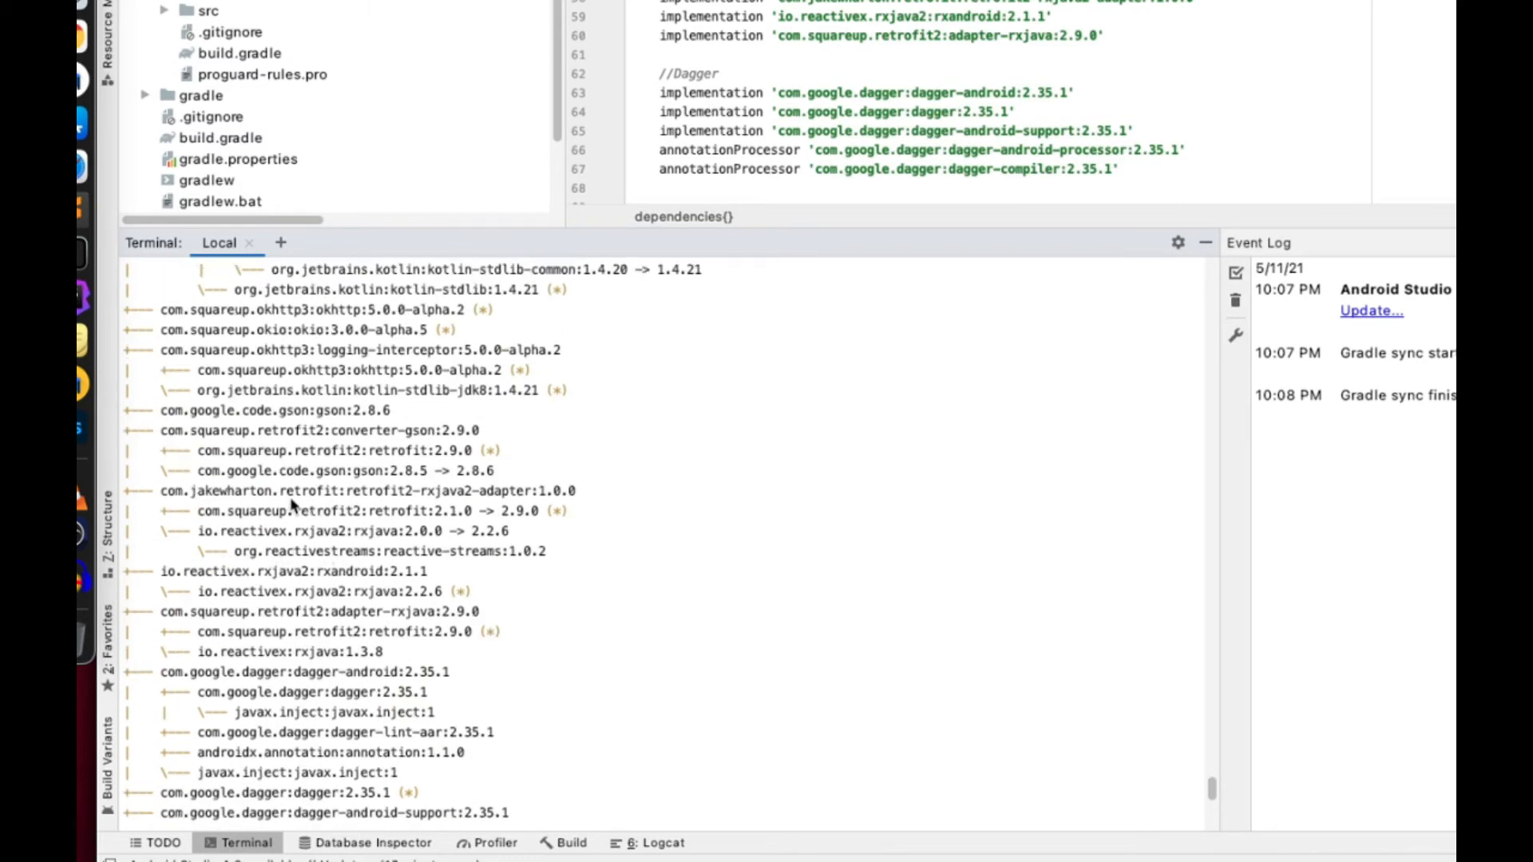
pyautogui.moveTo(363, 527)
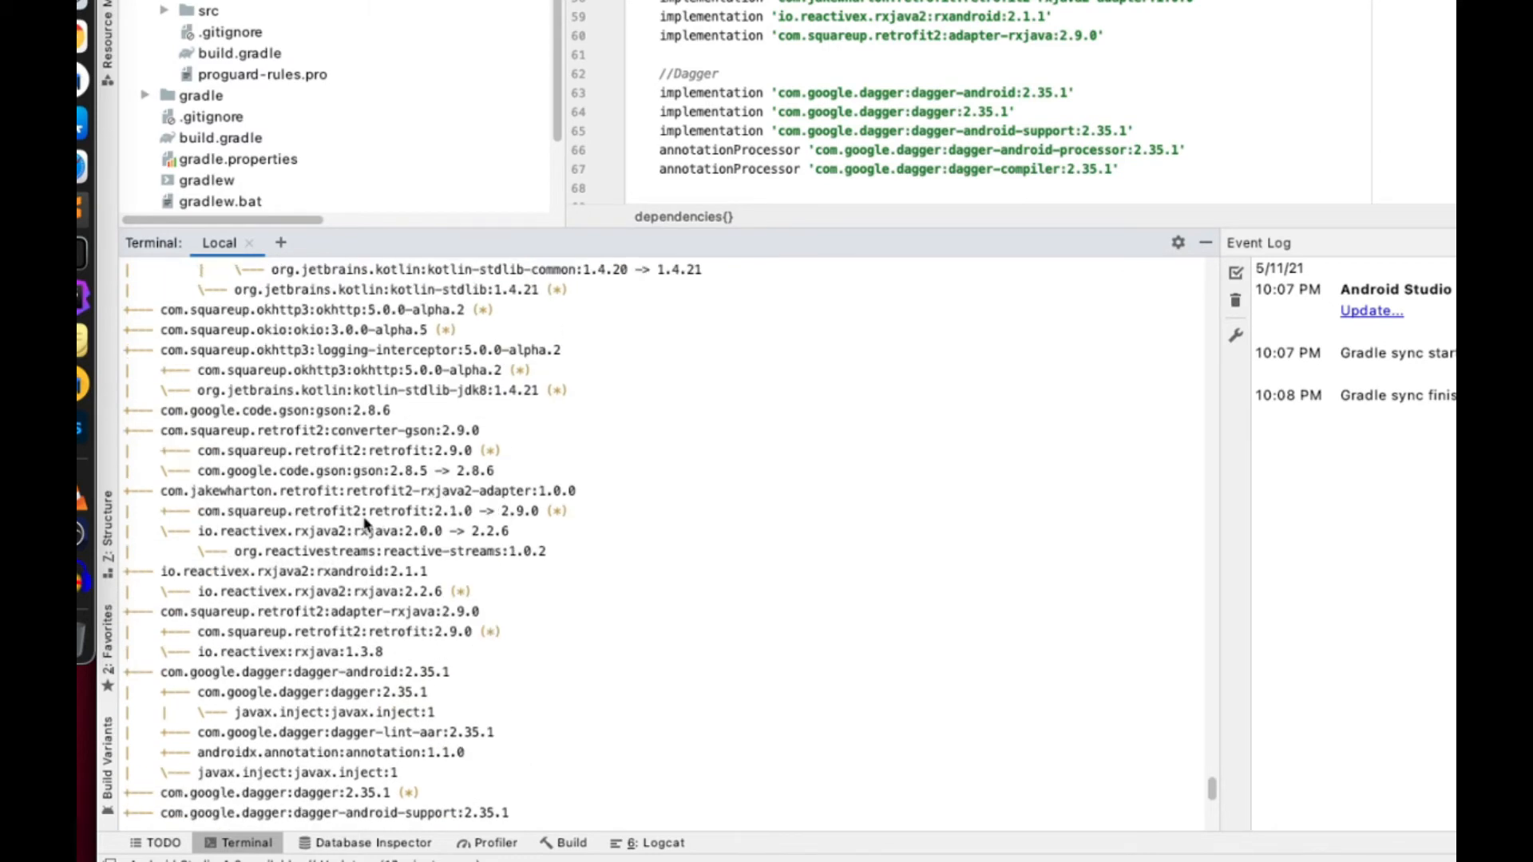
pyautogui.moveTo(337, 562)
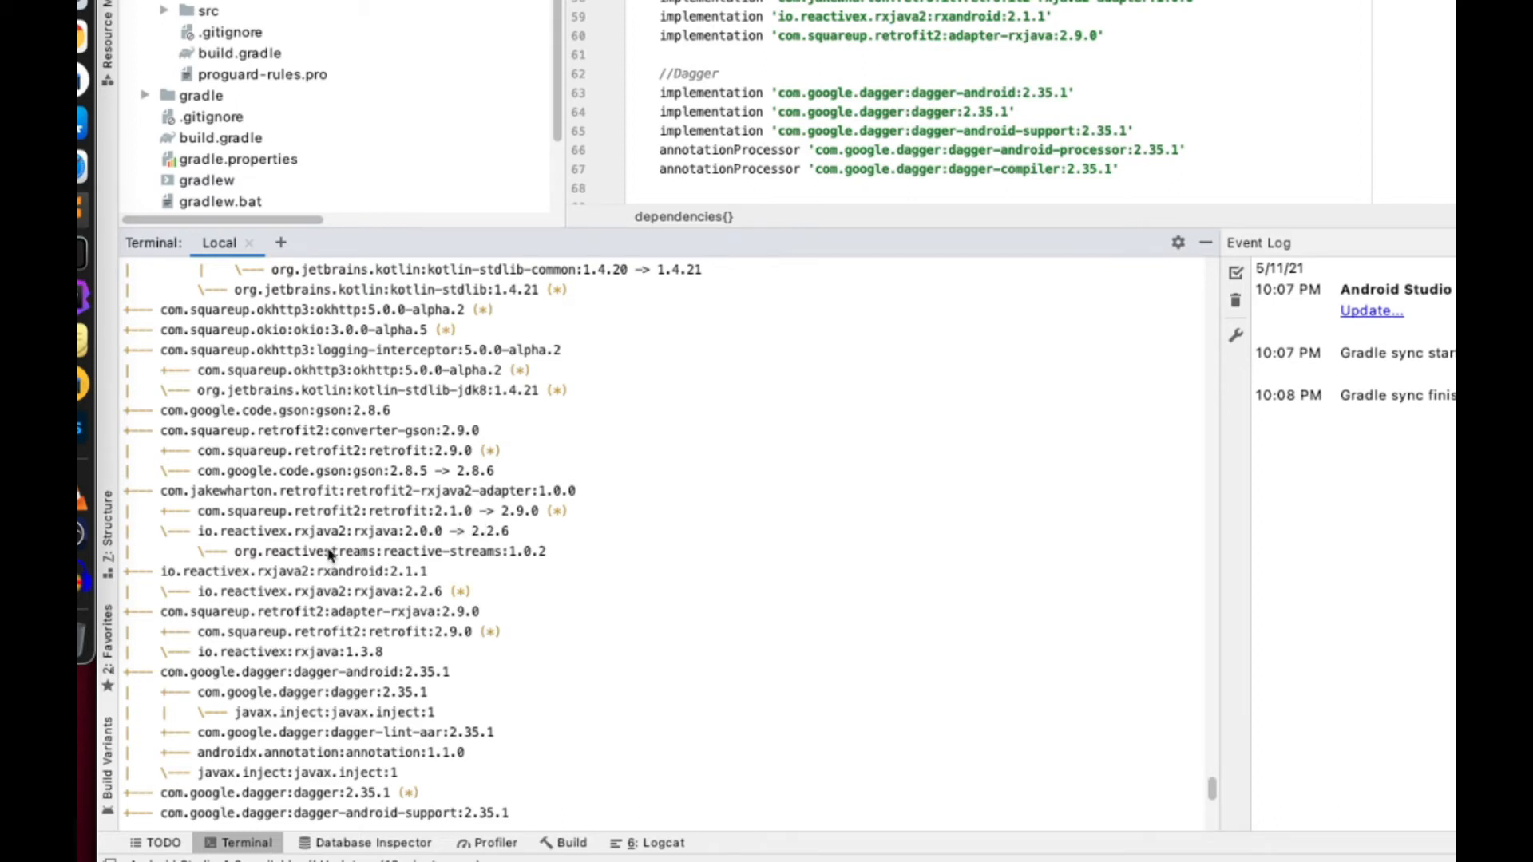
pyautogui.moveTo(460, 528)
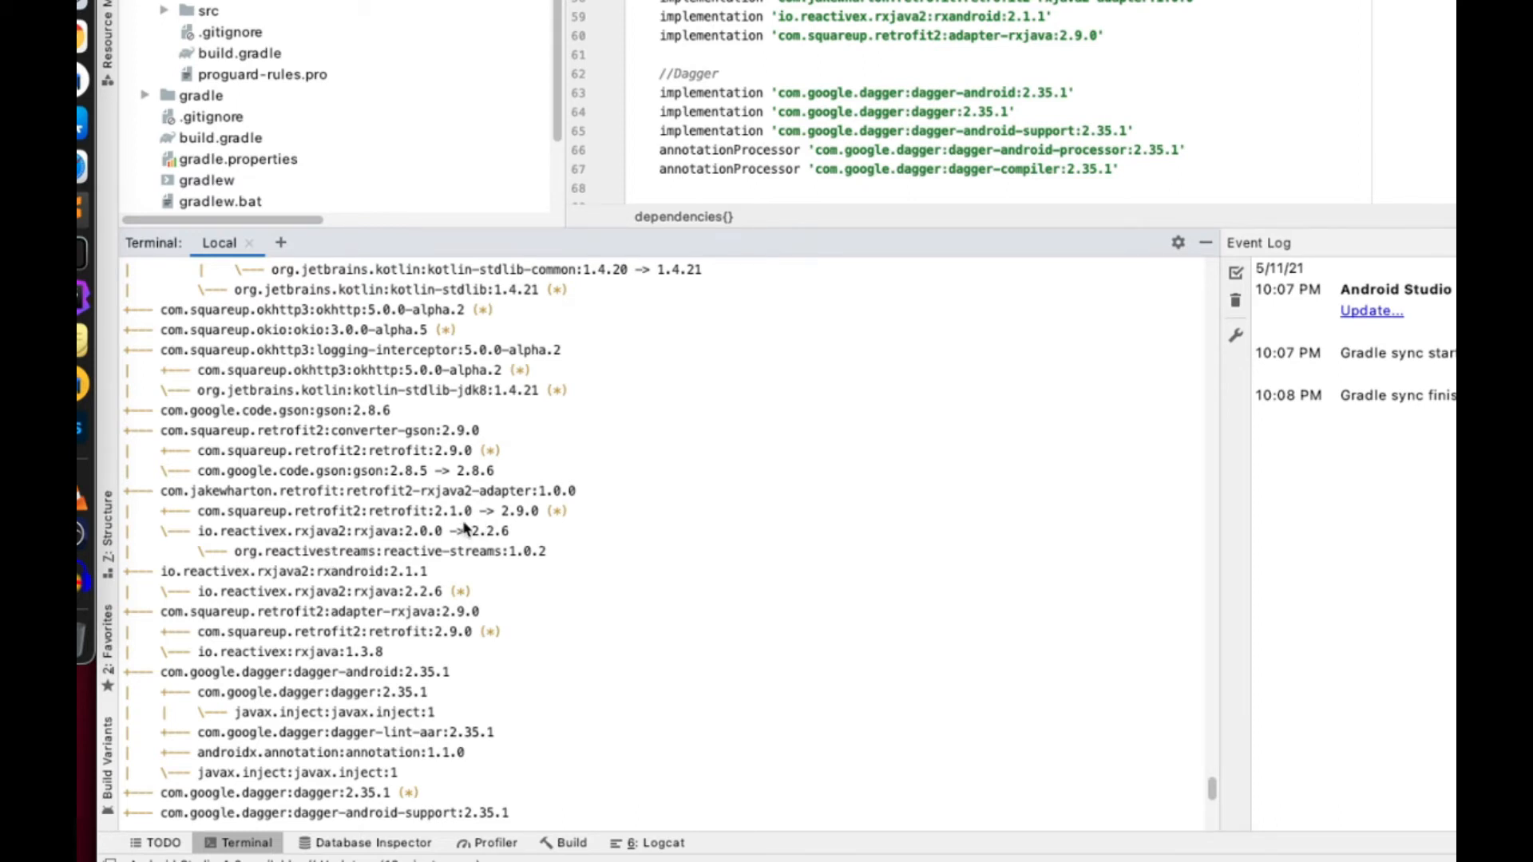
pyautogui.moveTo(464, 528)
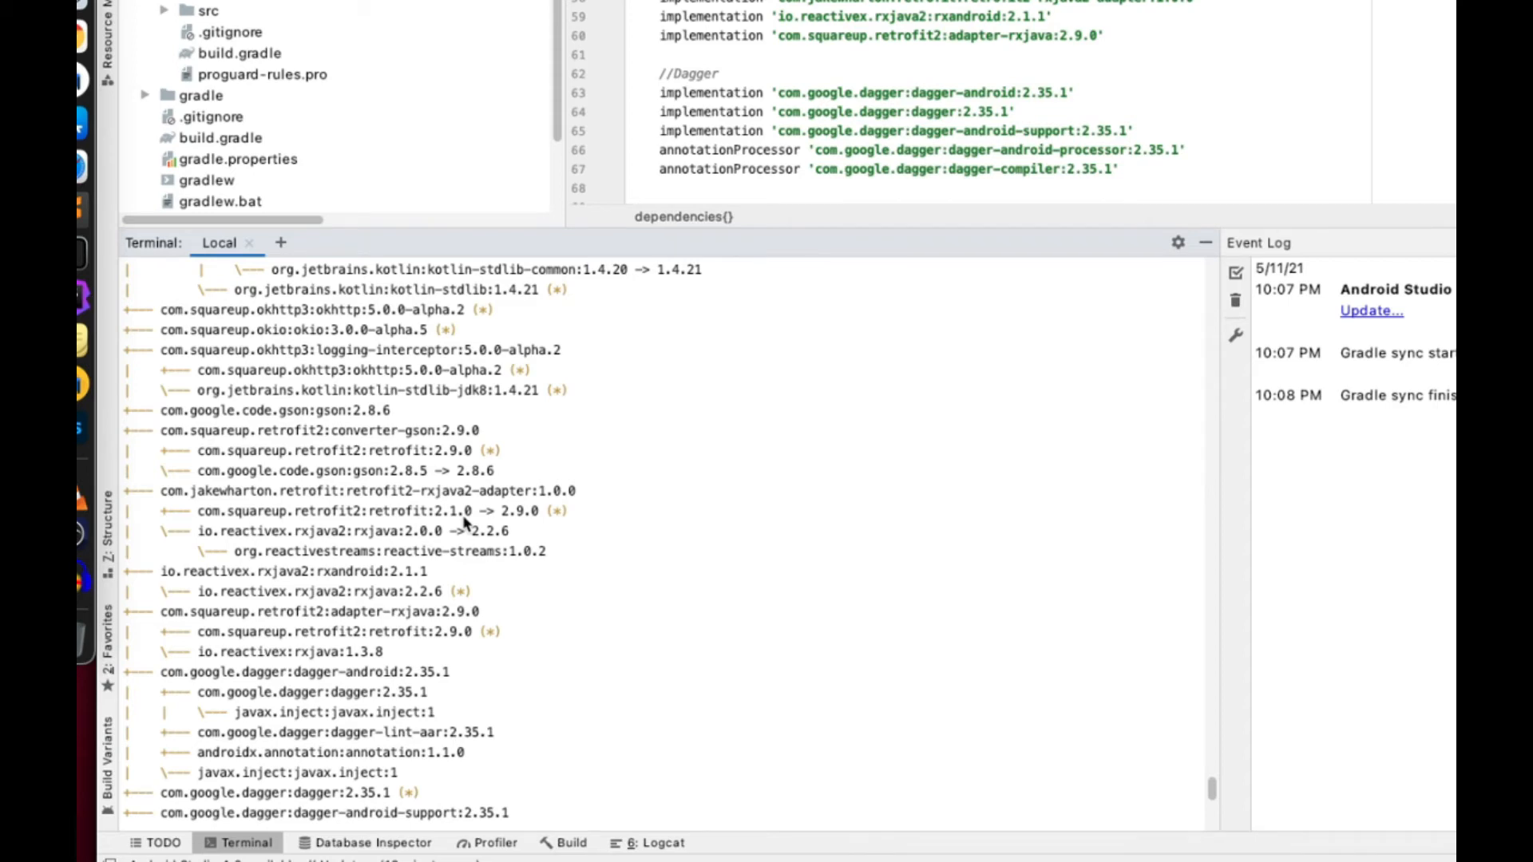
pyautogui.scroll(-3)
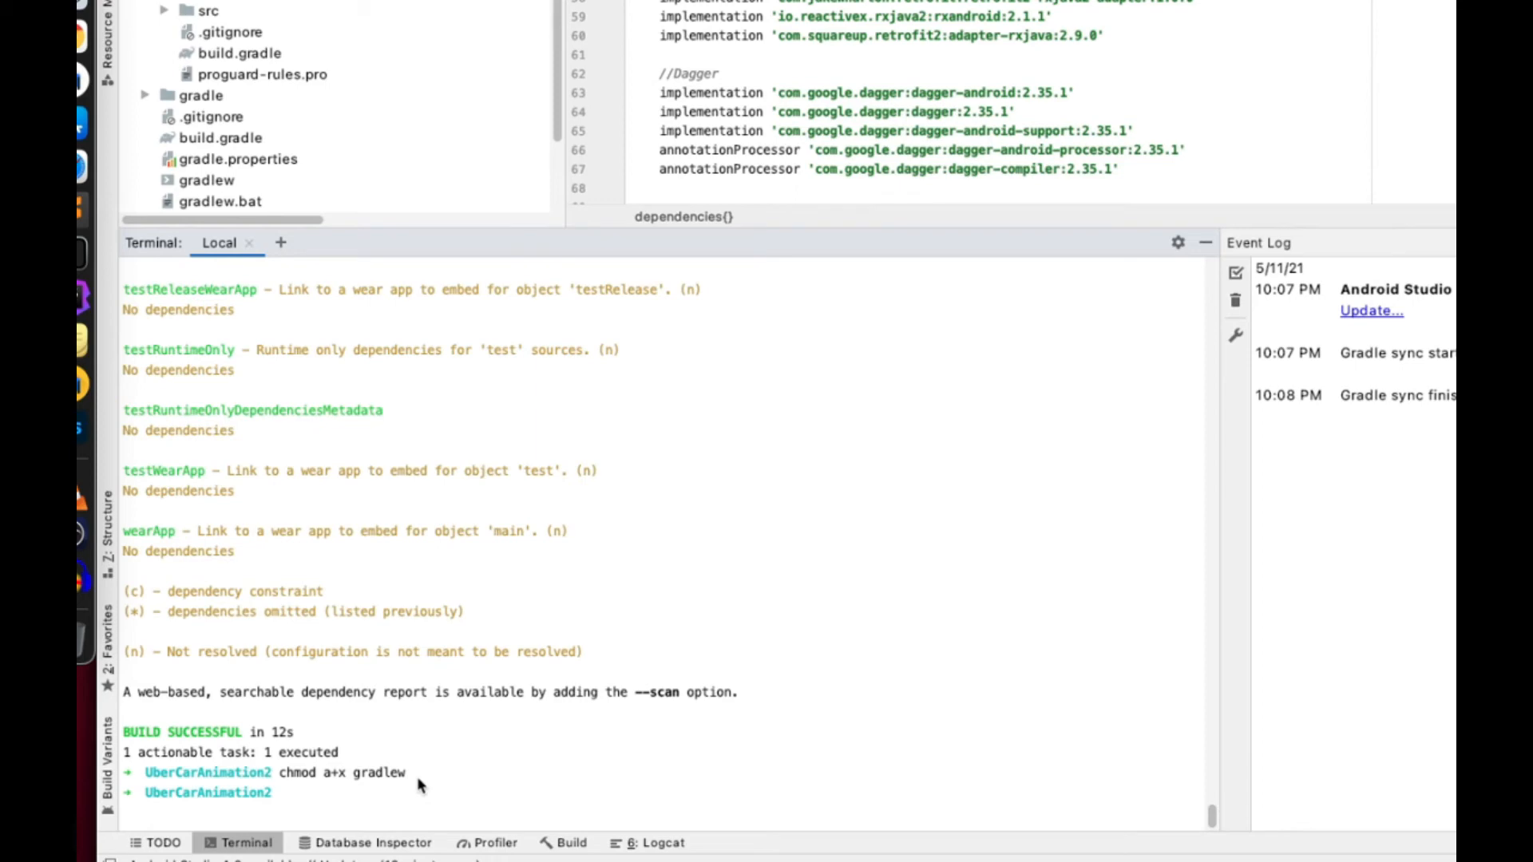
pyautogui.moveTo(406, 789)
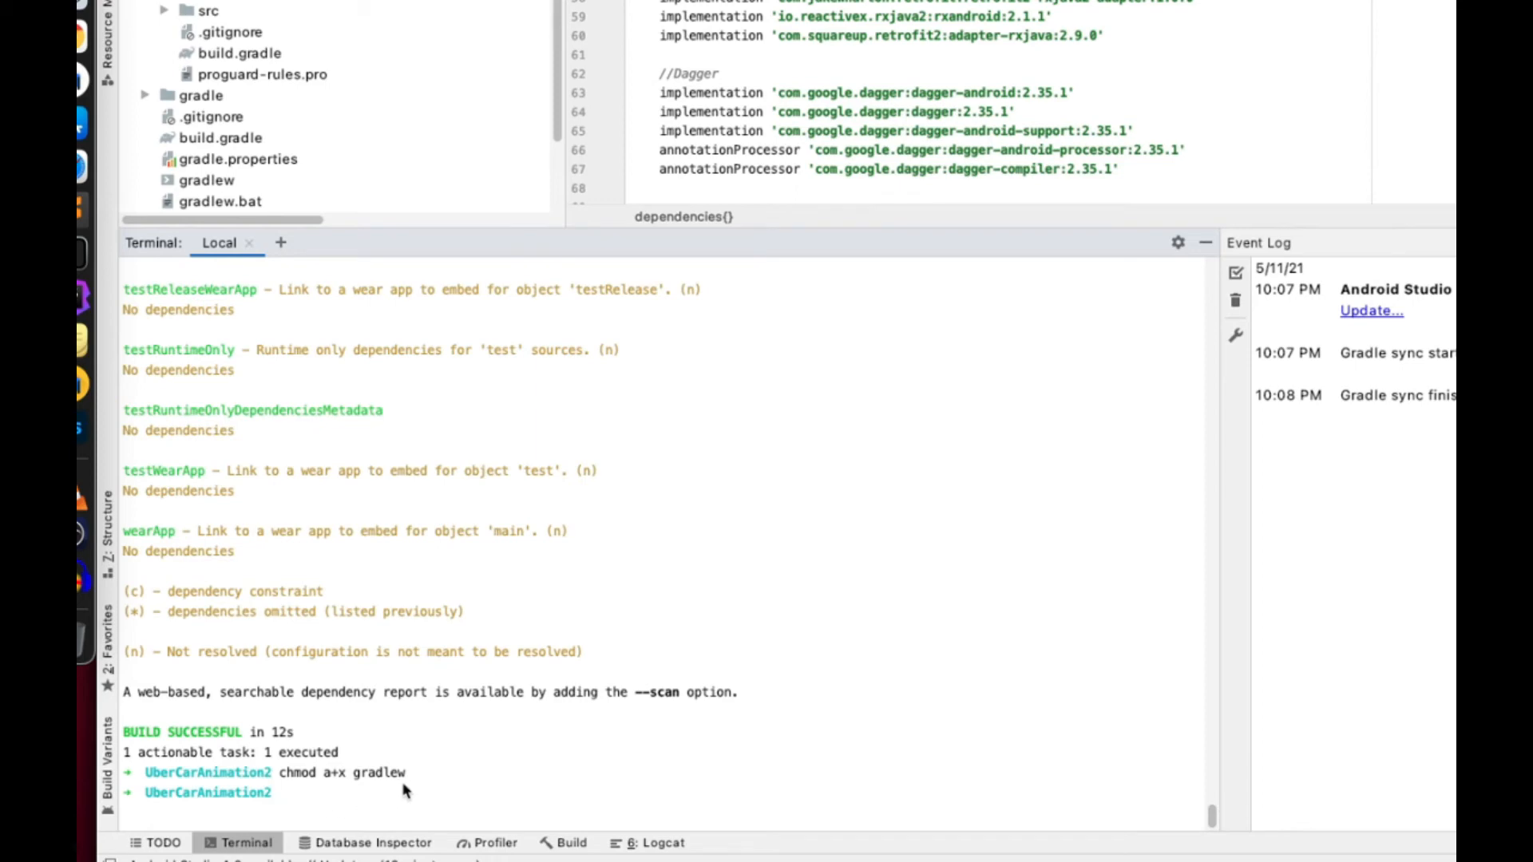
pyautogui.moveTo(406, 791)
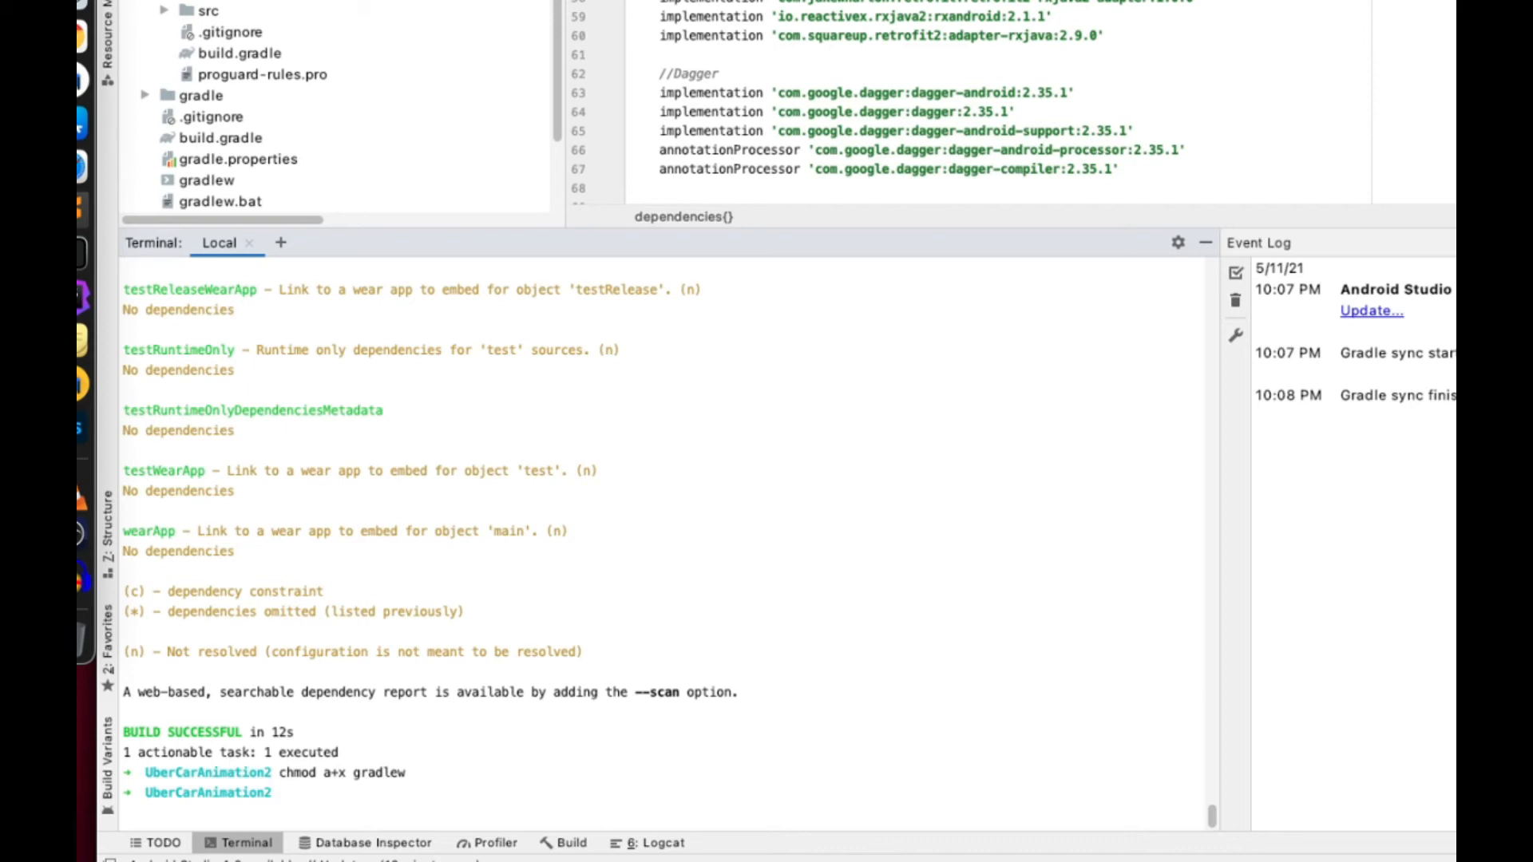
# Run './gradlew app:dependencies --configuration implementation' and scroll through the filtered report
pyautogui.write('./gradlew app:dependencies --configuration')
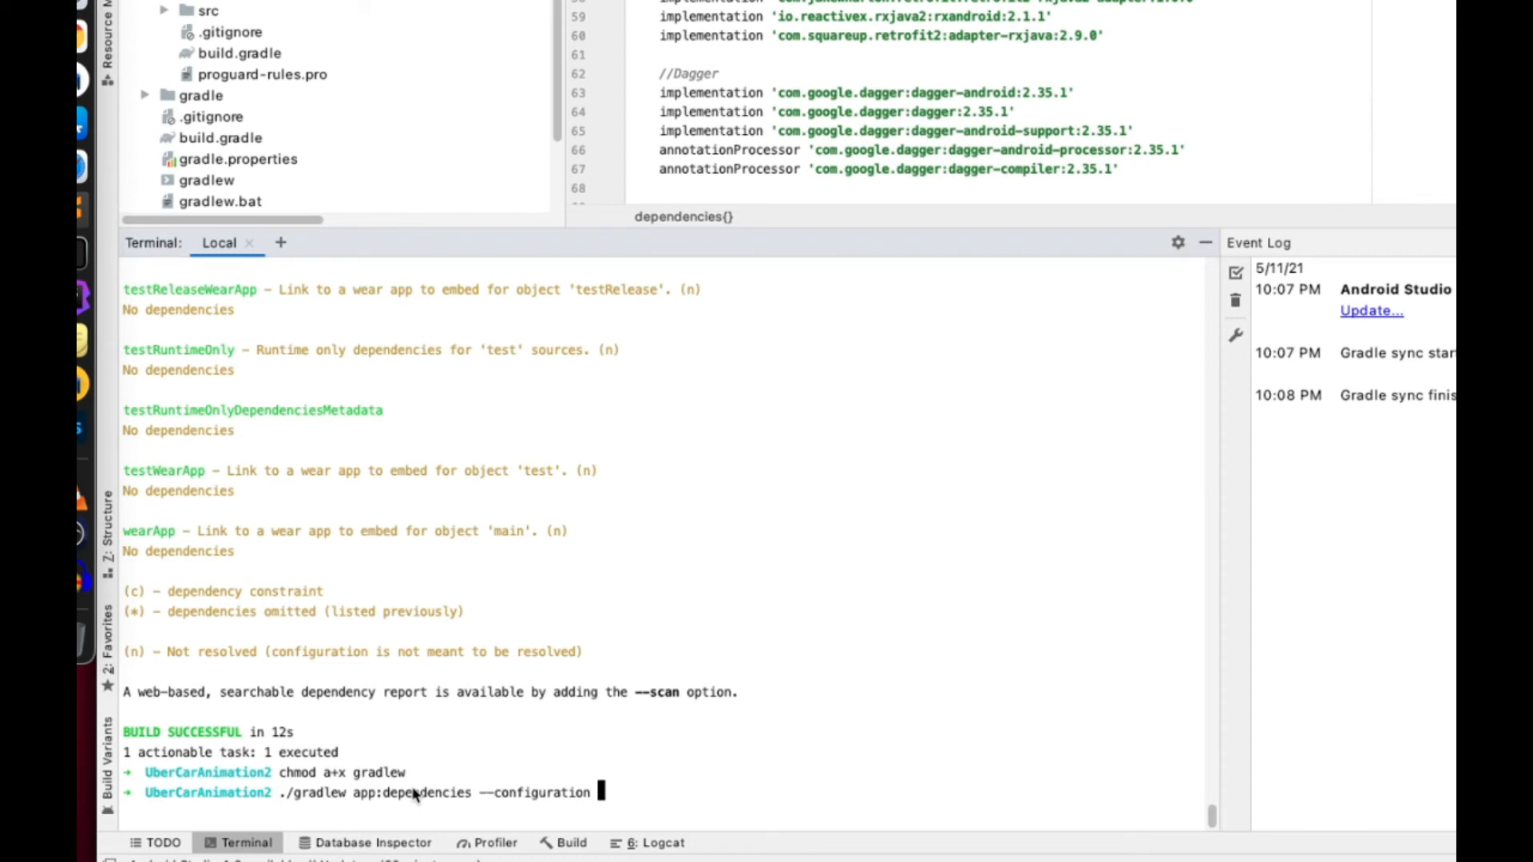
pyautogui.write('implementat')
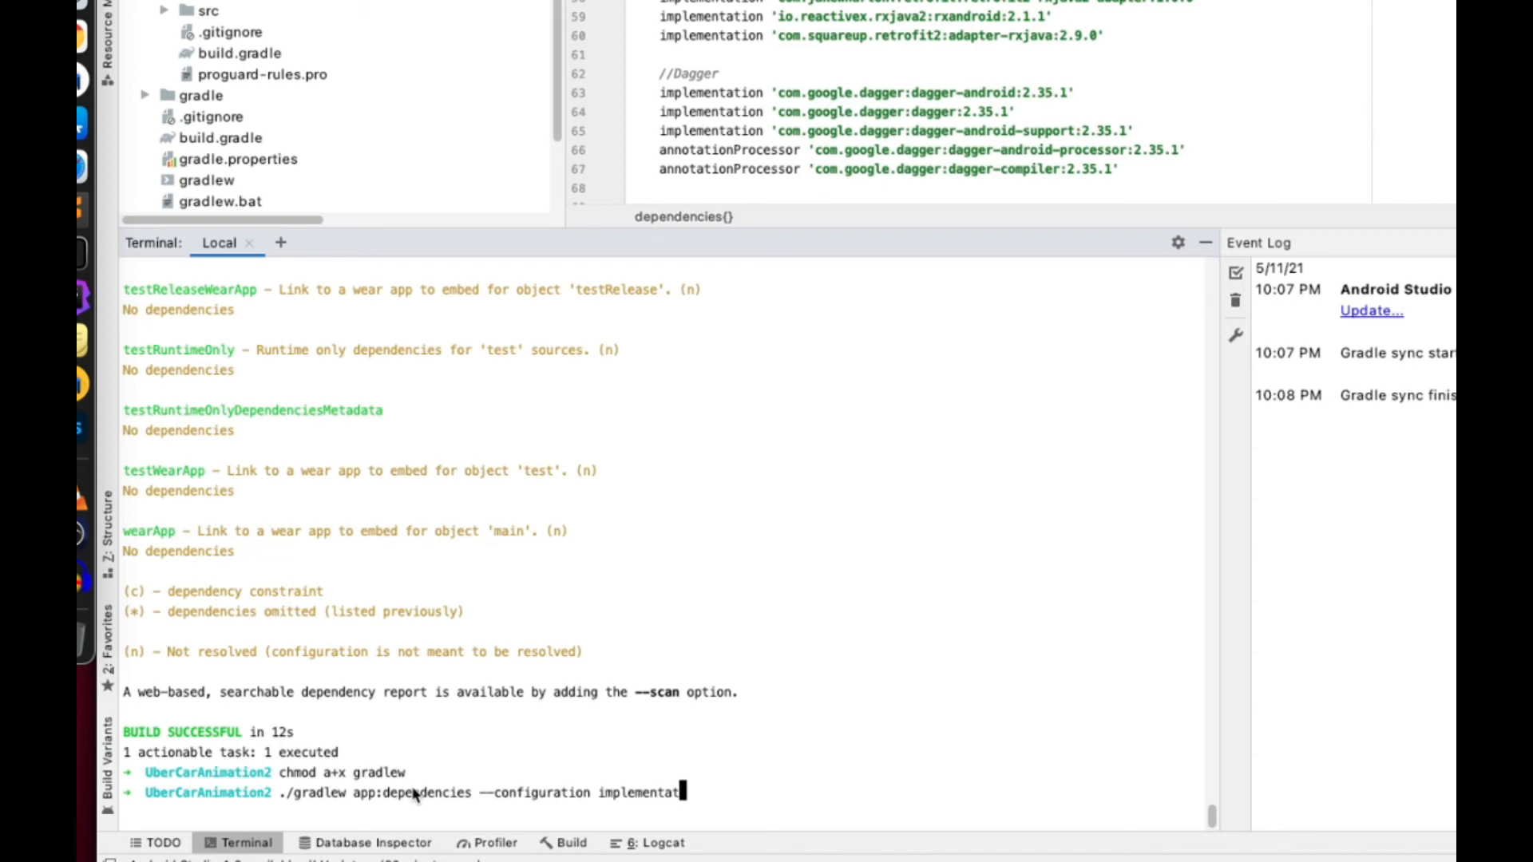
pyautogui.write('on')
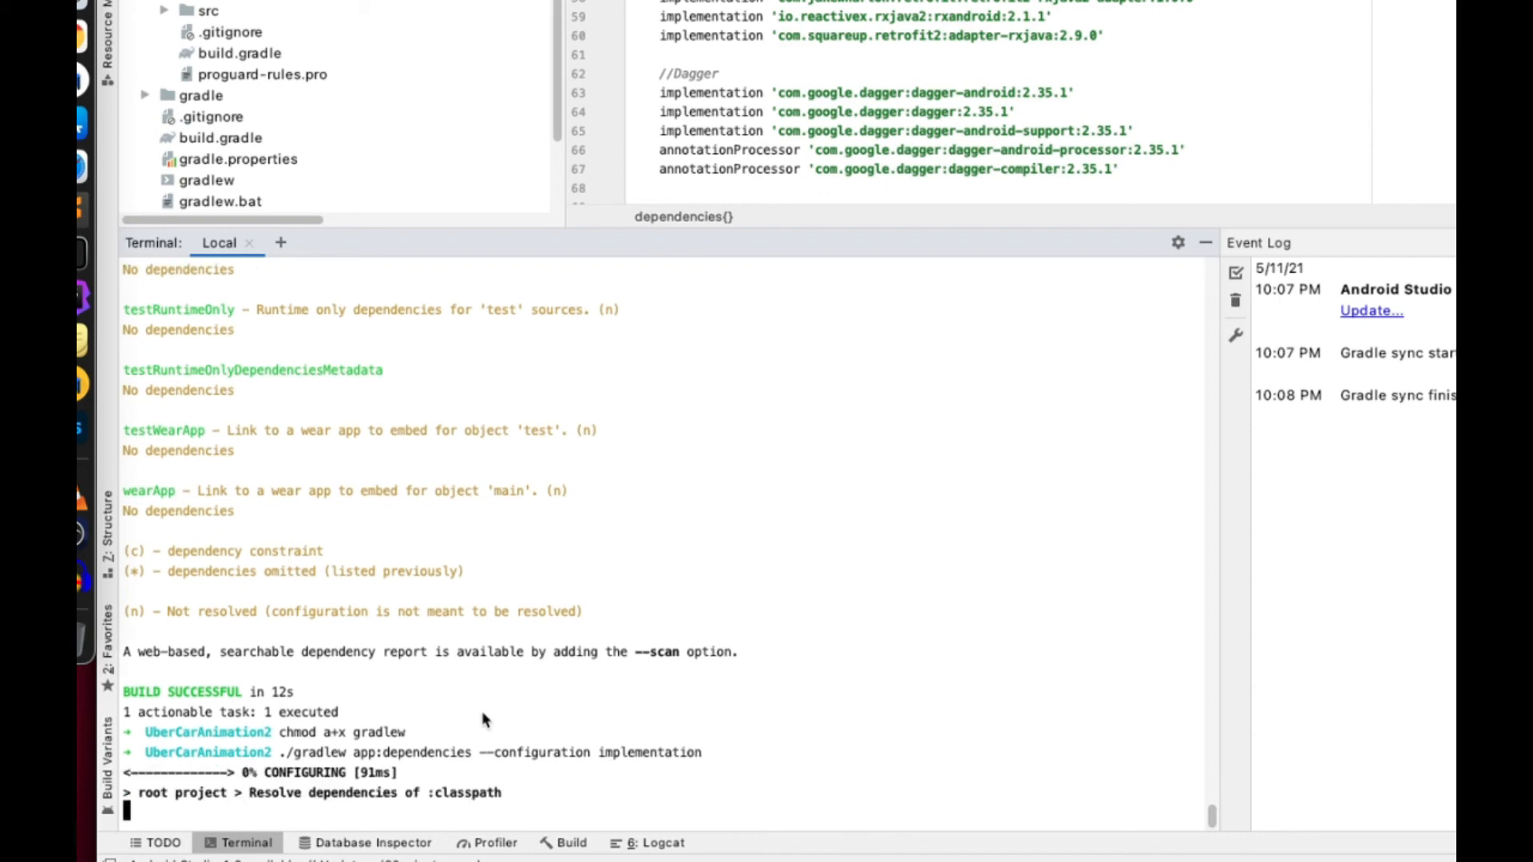
pyautogui.scroll(-3)
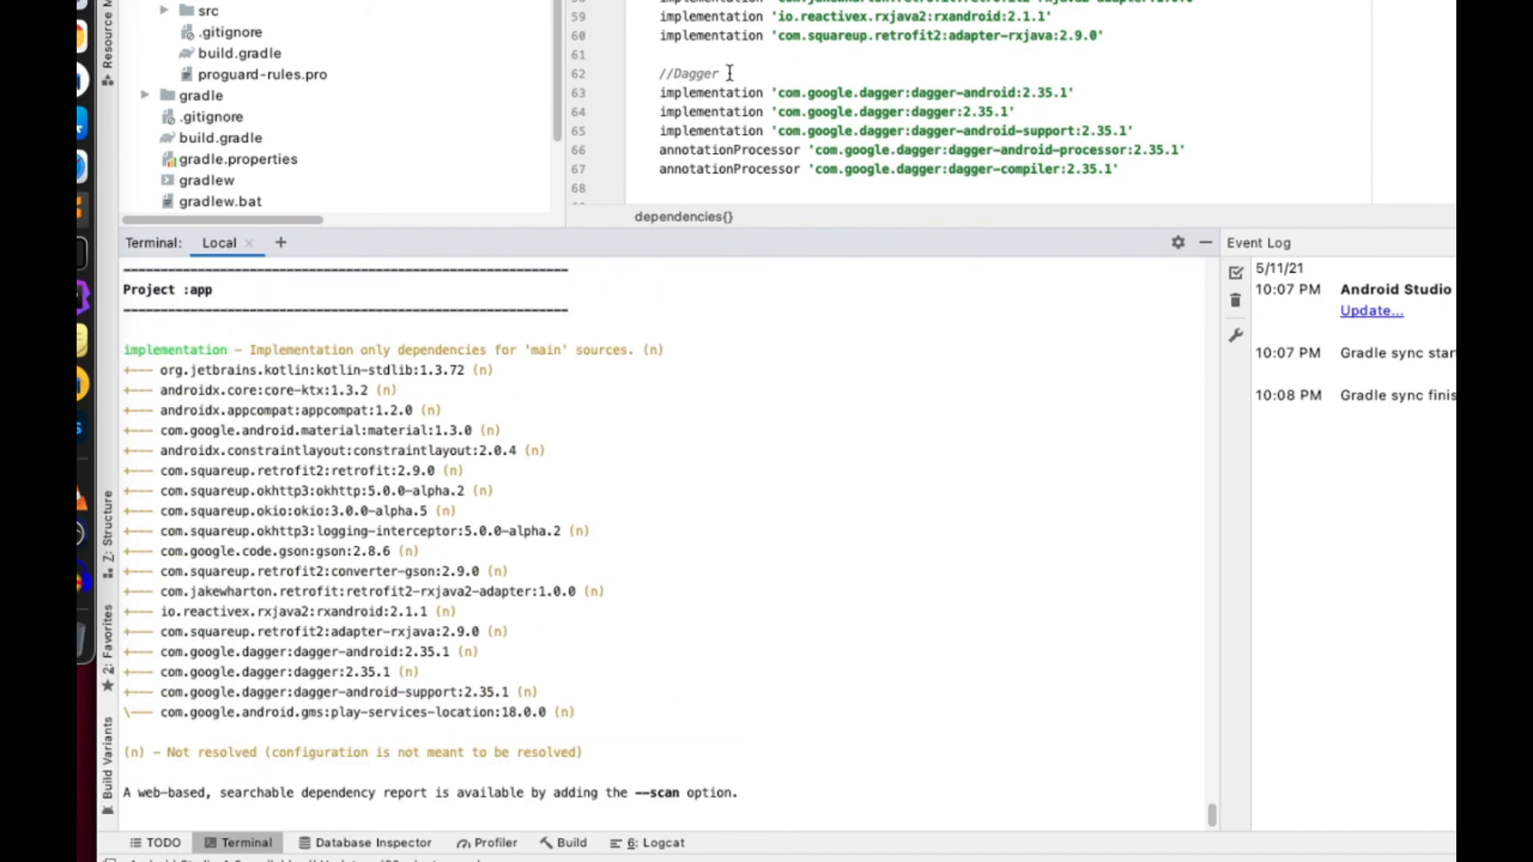
pyautogui.scroll(3)
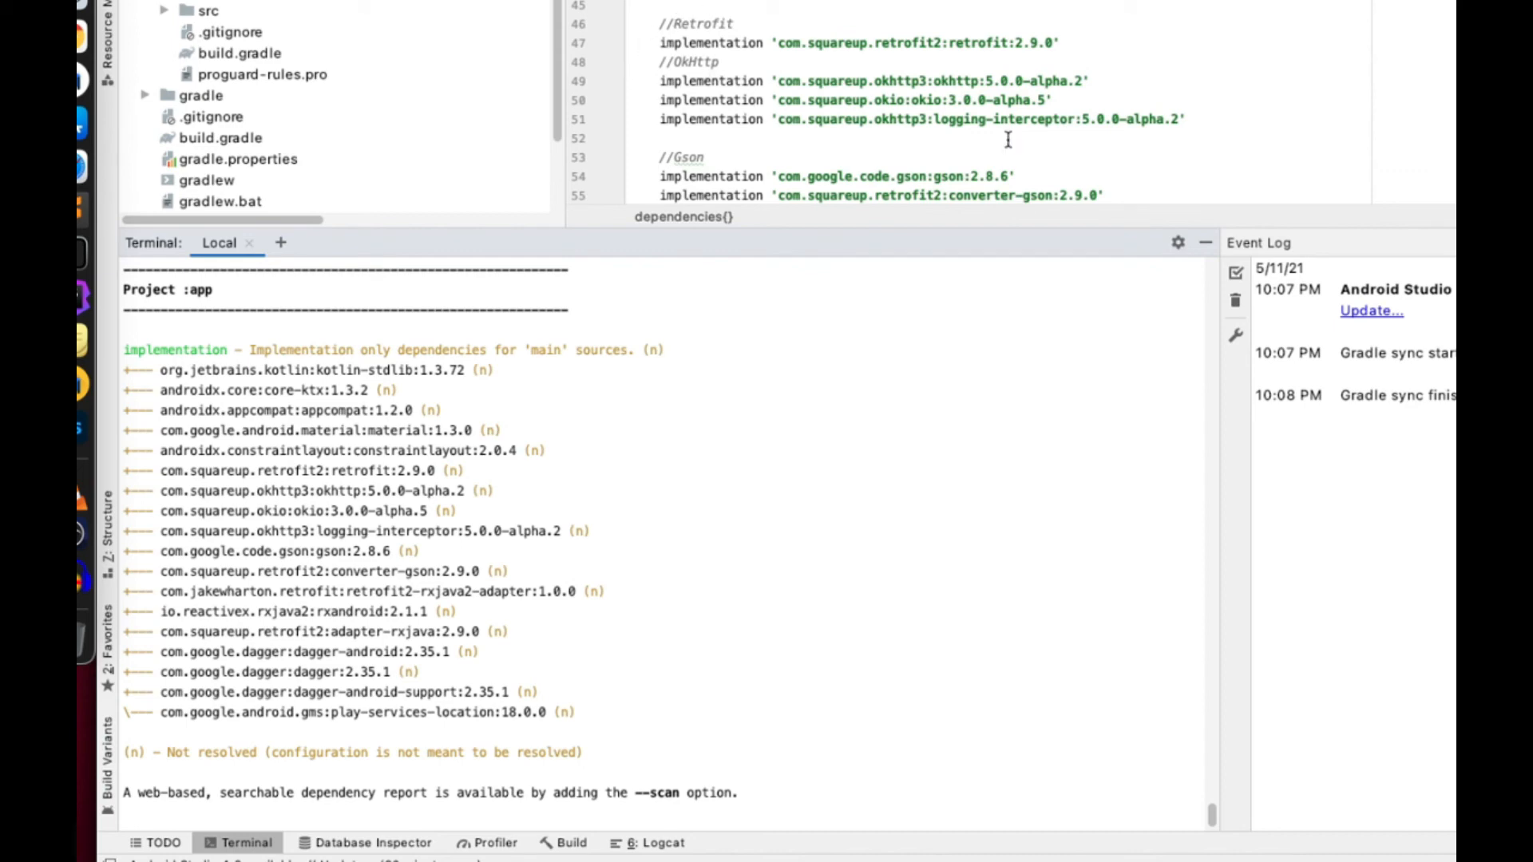
pyautogui.scroll(-3)
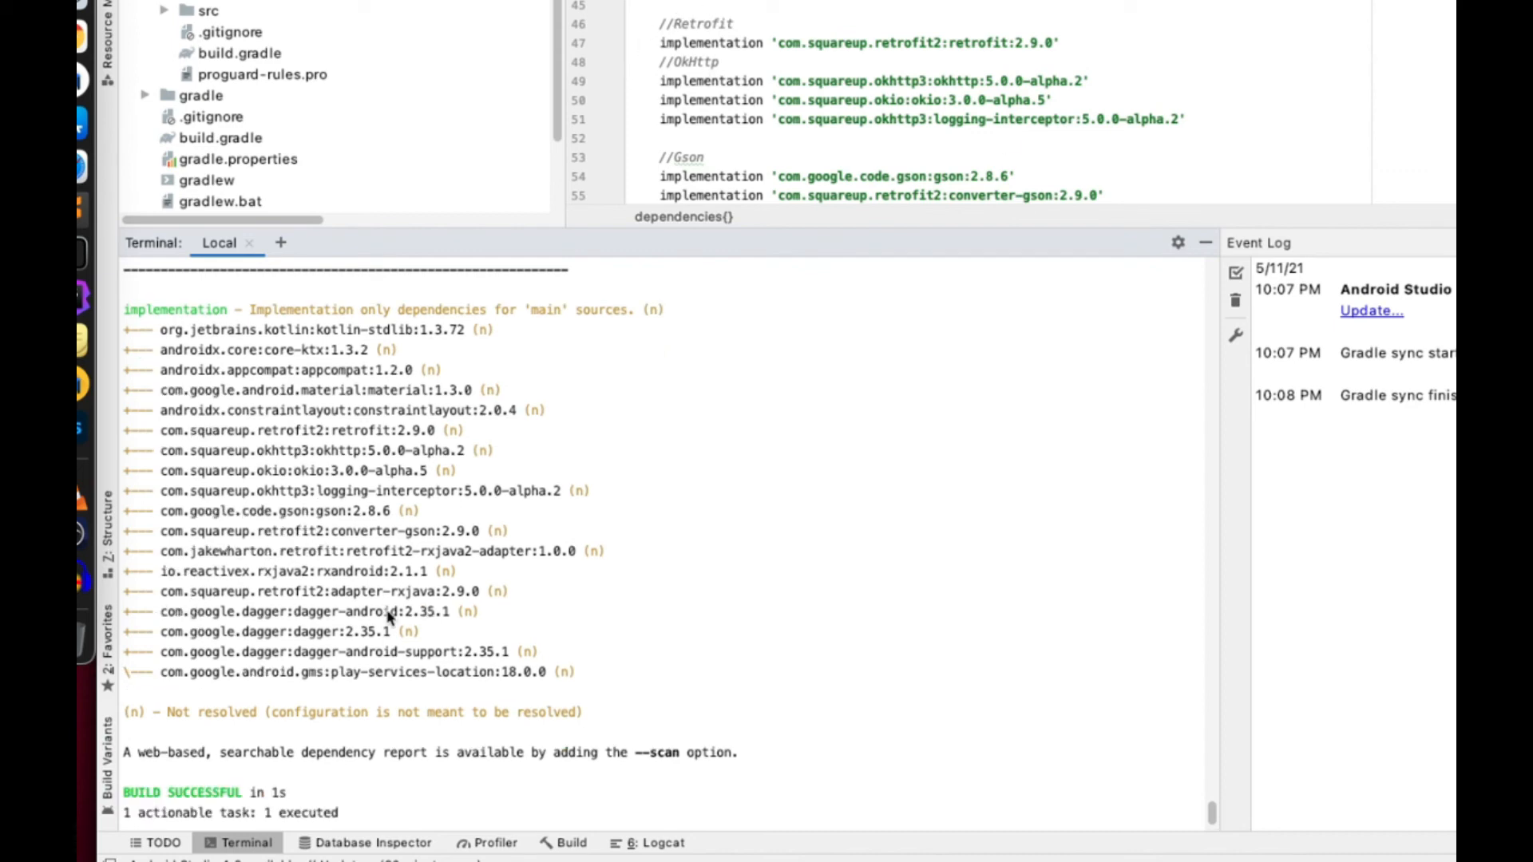